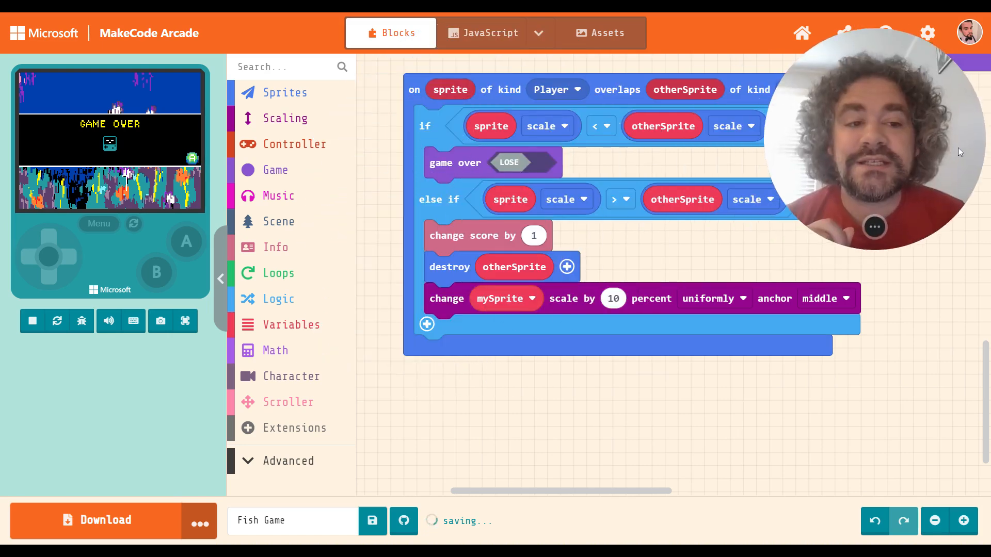
mouse_move(375, 390)
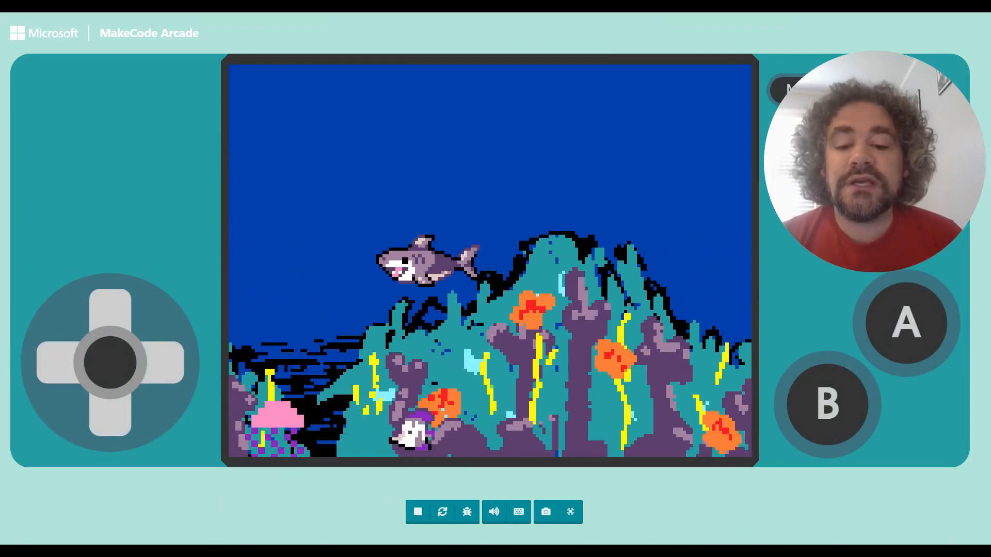
Play Fish Game as the shark until the score reaches 24, then leave full screen.
left_click(171, 362)
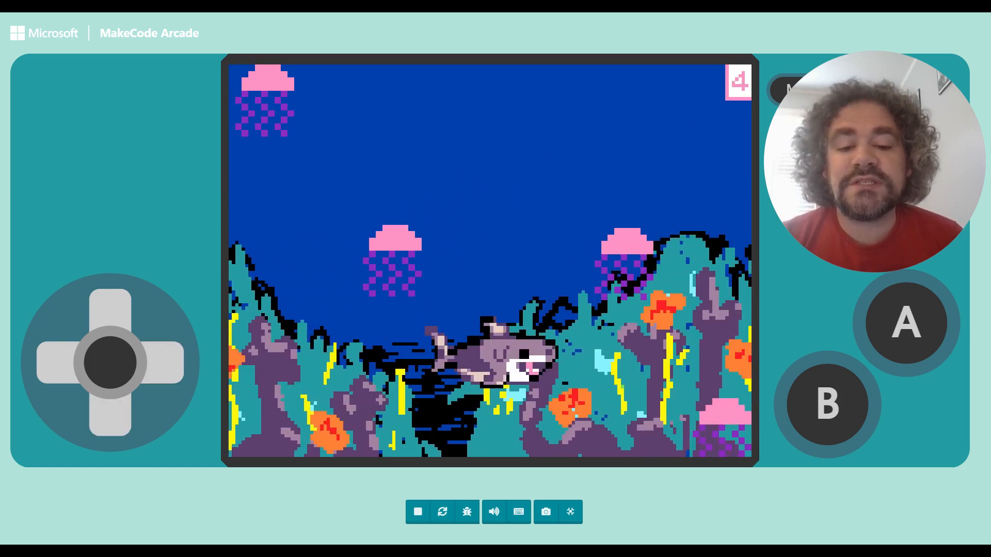
left_click(109, 315)
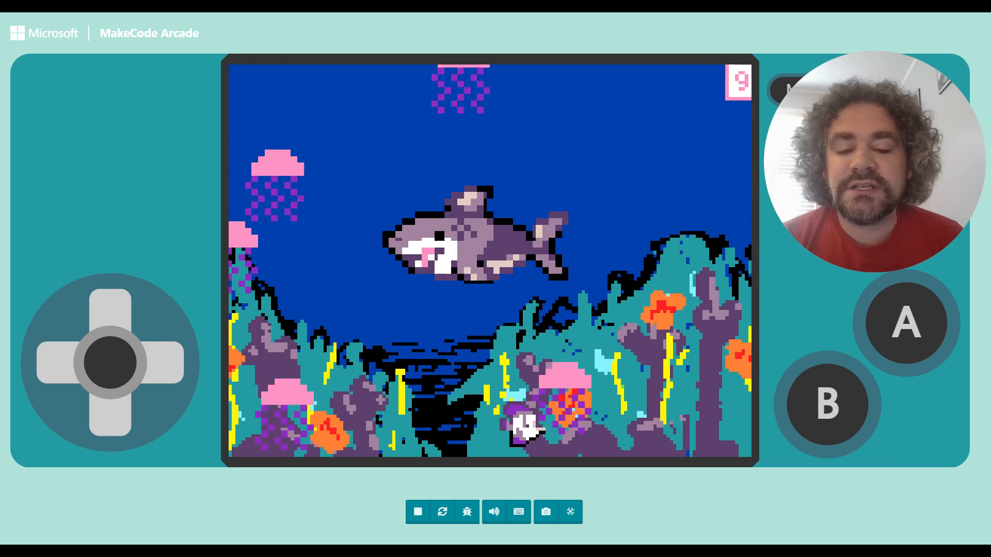
left_click(110, 411)
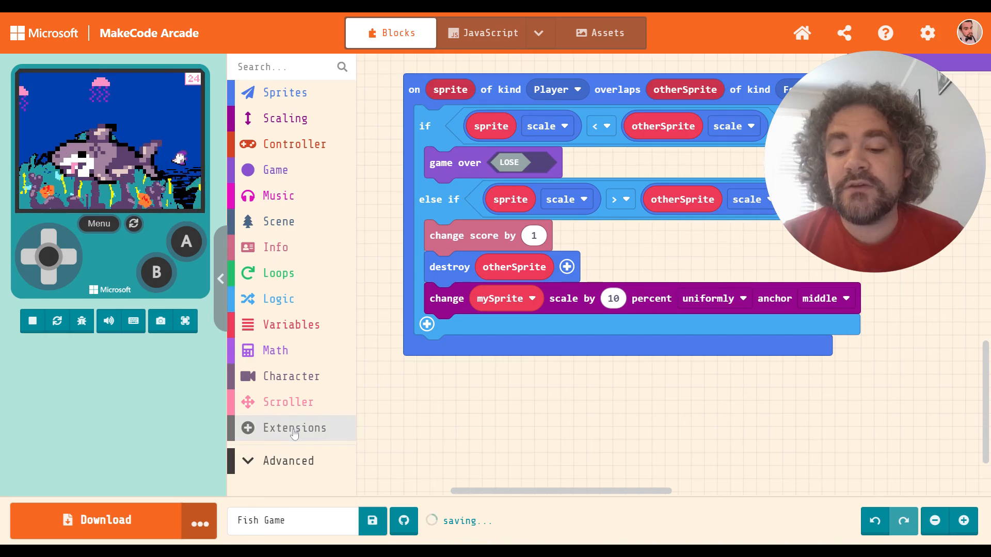
Add the Achievements extension from github.com/meeeeeeeep1/achievements.
left_click(293, 428)
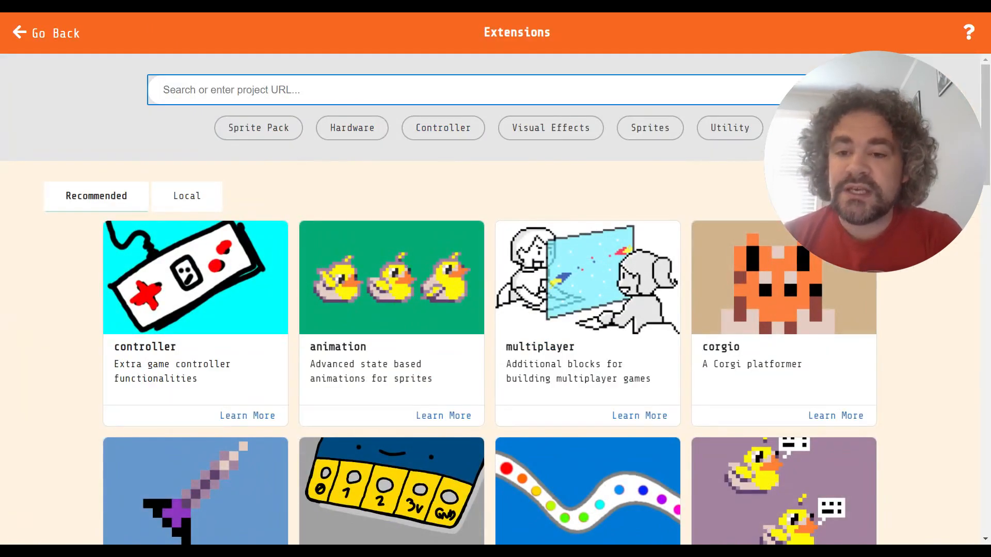
type("https://github.com/meeeeeeeep1/achievements")
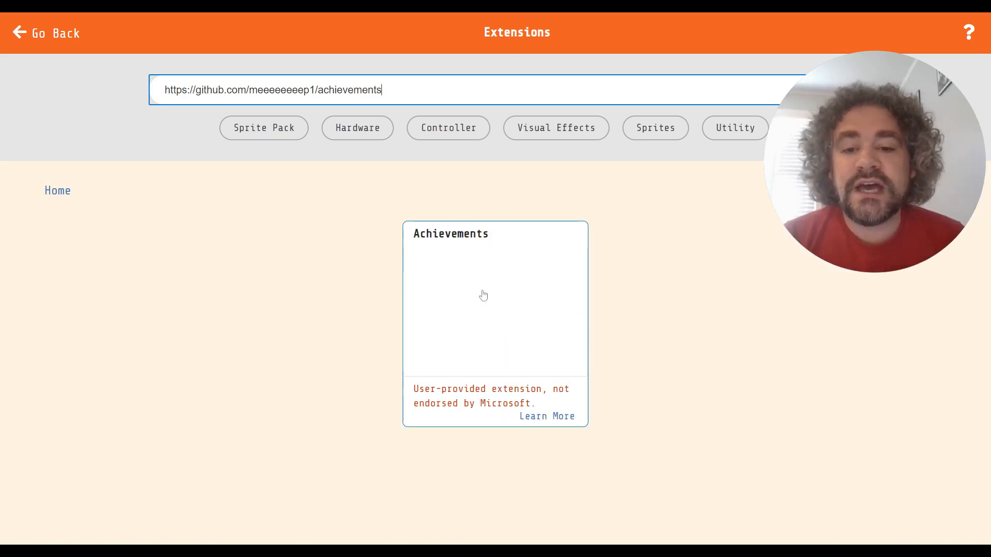
left_click(495, 297)
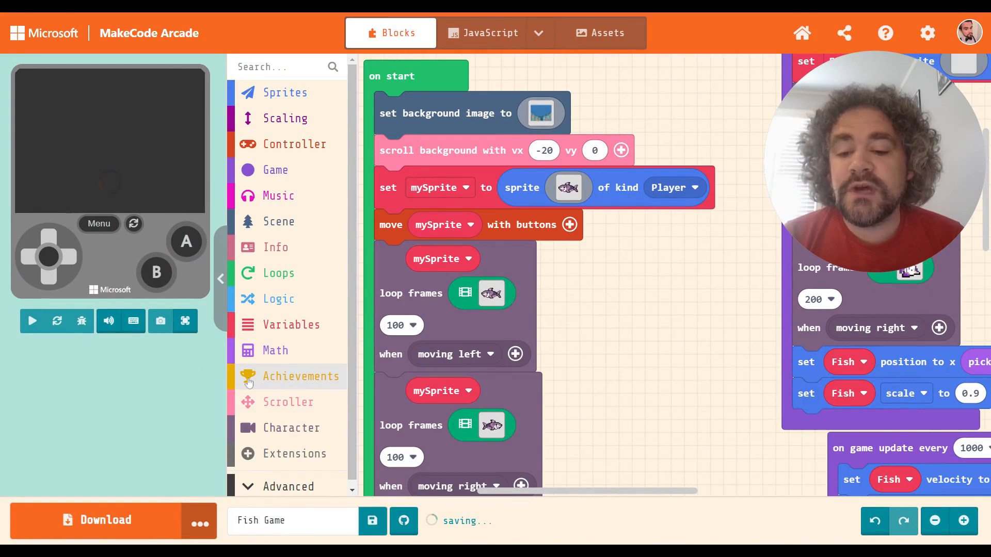
Open the Achievements category to view show achievement, cancel notifications and is-showing blocks.
left_click(31, 321)
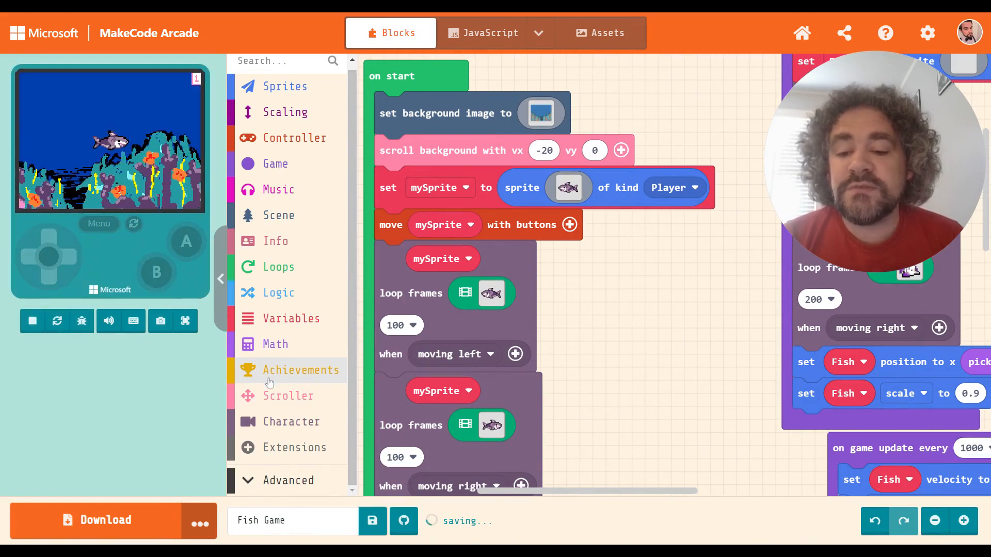
mouse_move(287, 396)
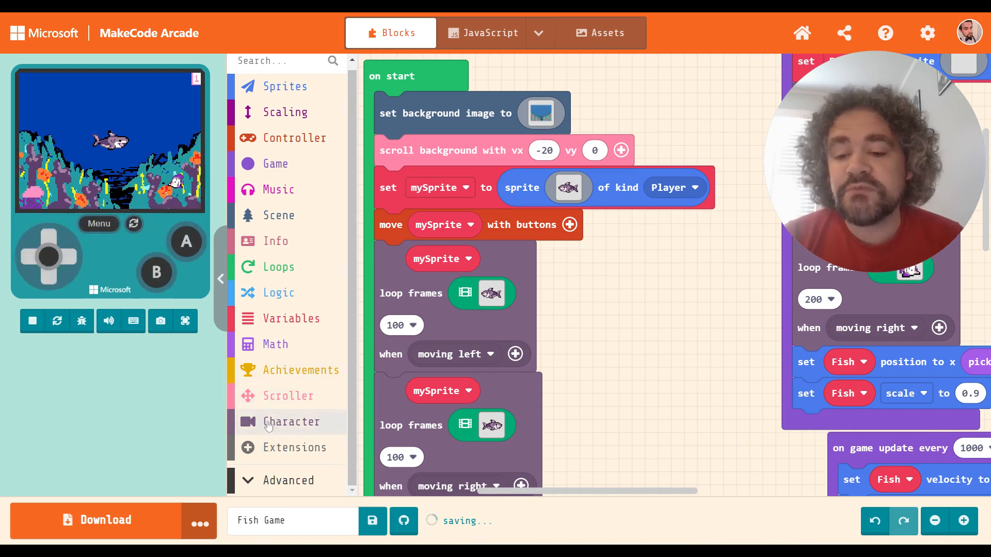
mouse_move(300, 370)
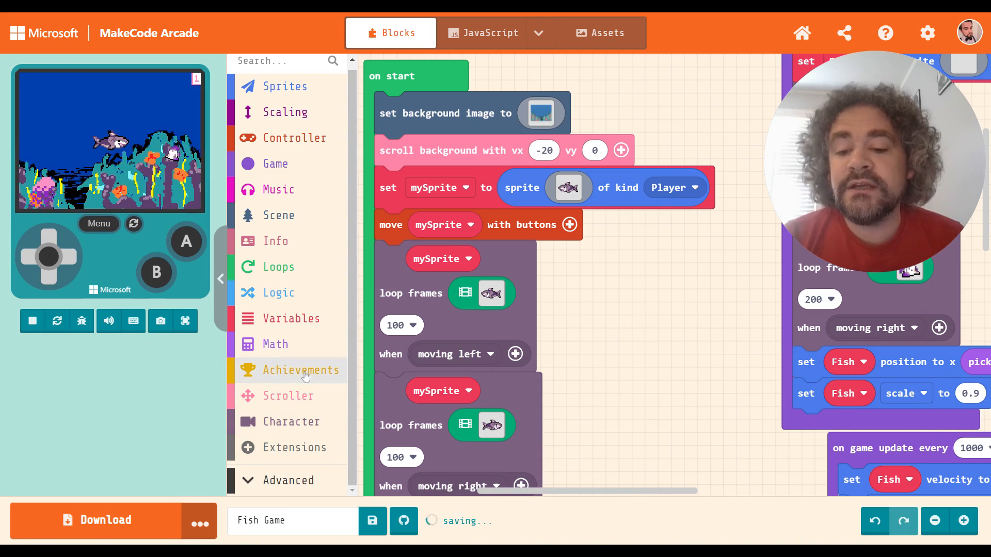
left_click(301, 370)
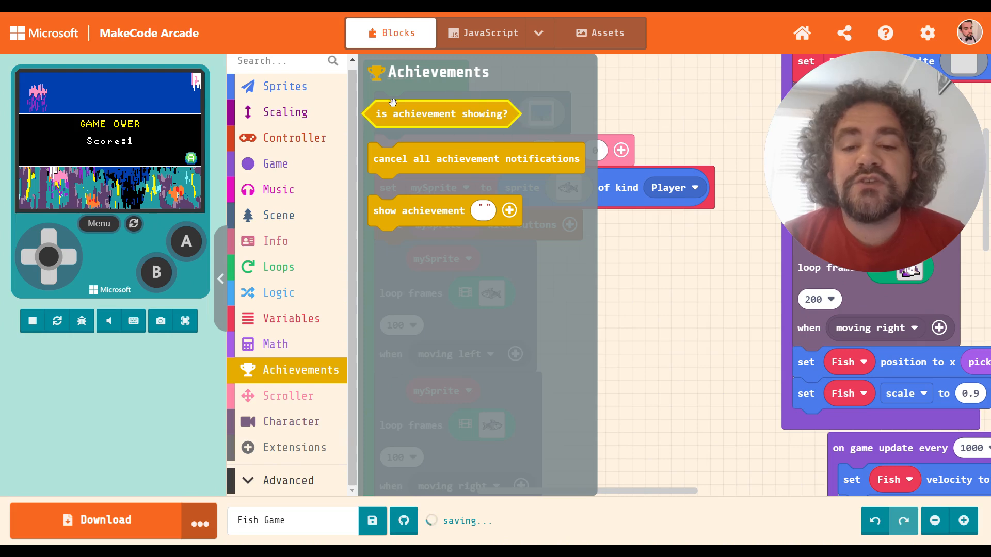
mouse_move(377, 121)
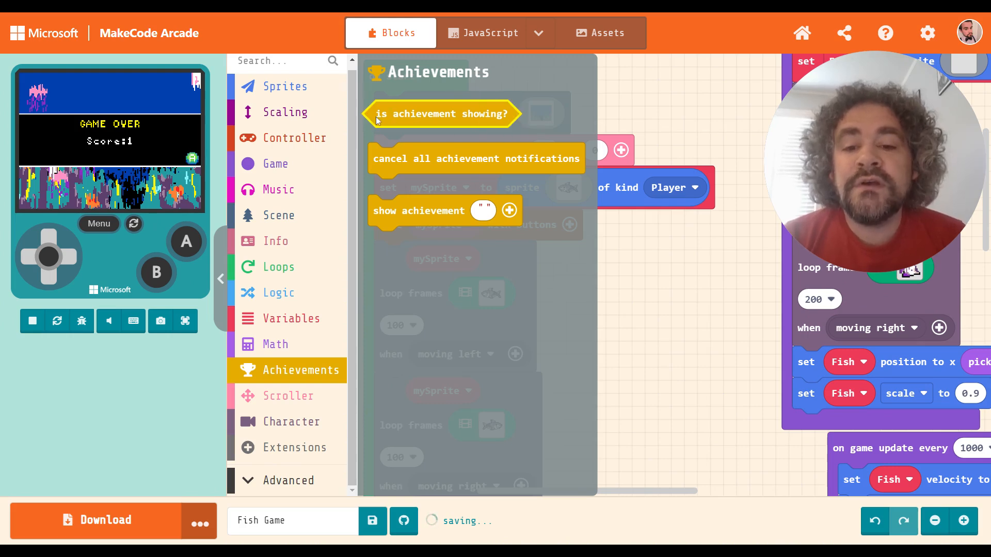
mouse_move(524, 131)
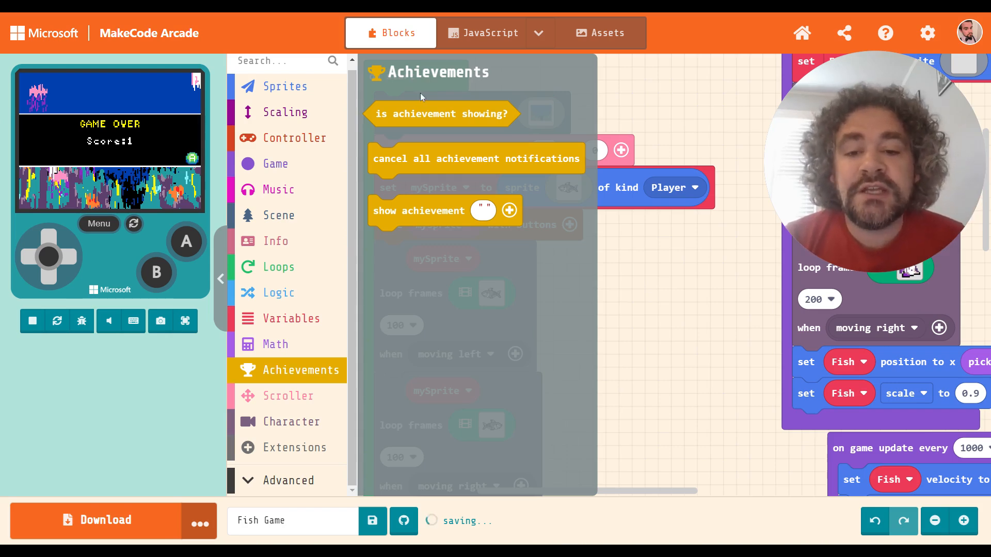
mouse_move(439, 119)
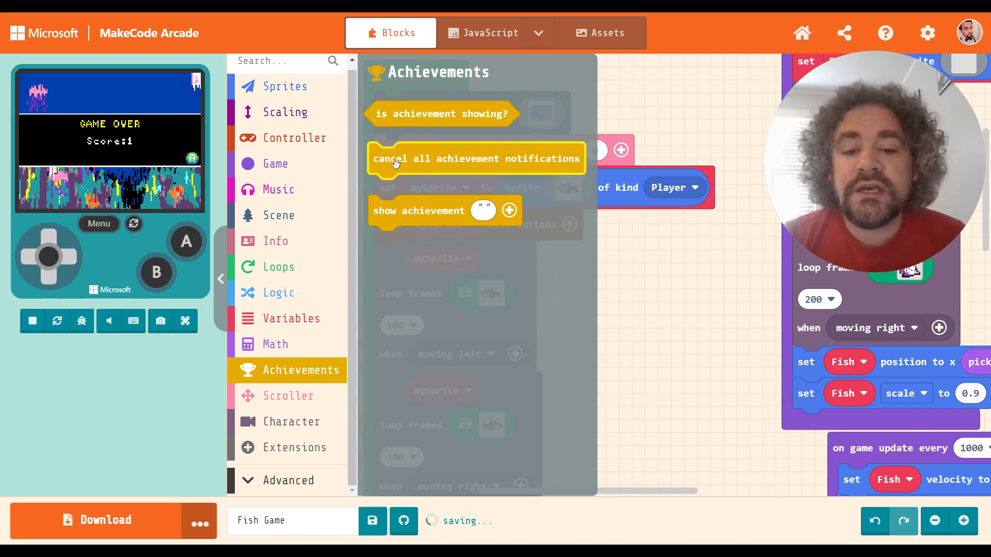
mouse_move(538, 165)
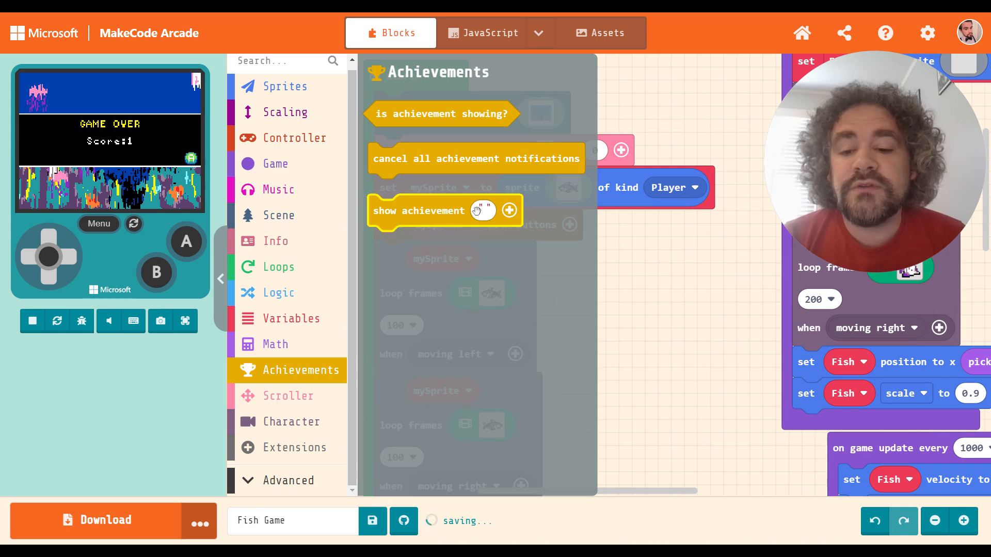
mouse_move(402, 217)
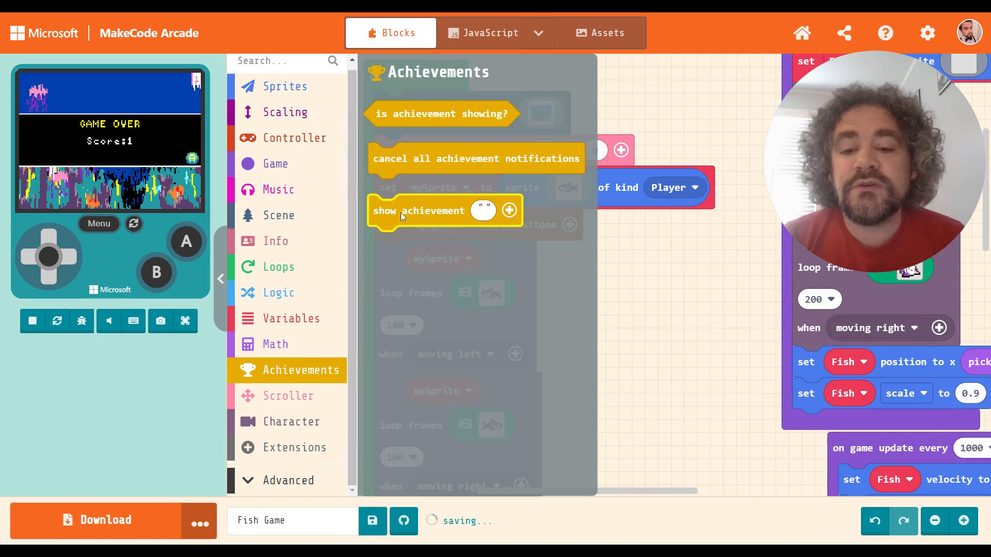
mouse_move(661, 292)
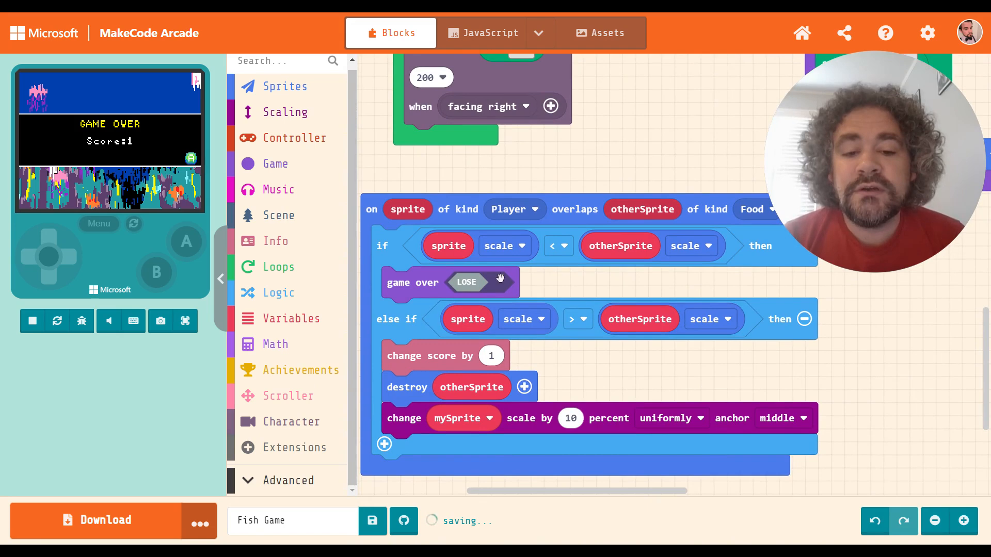
mouse_move(640, 319)
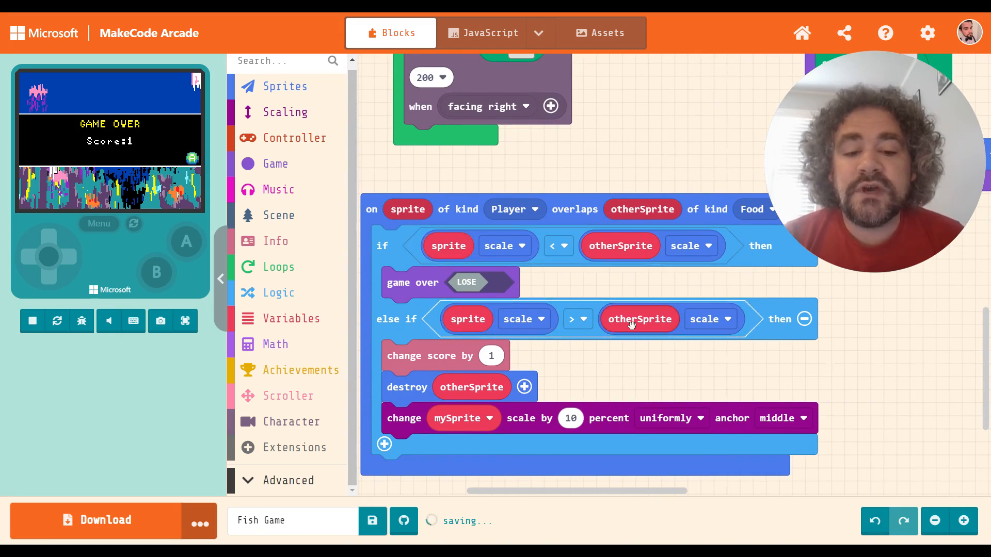
mouse_move(556, 378)
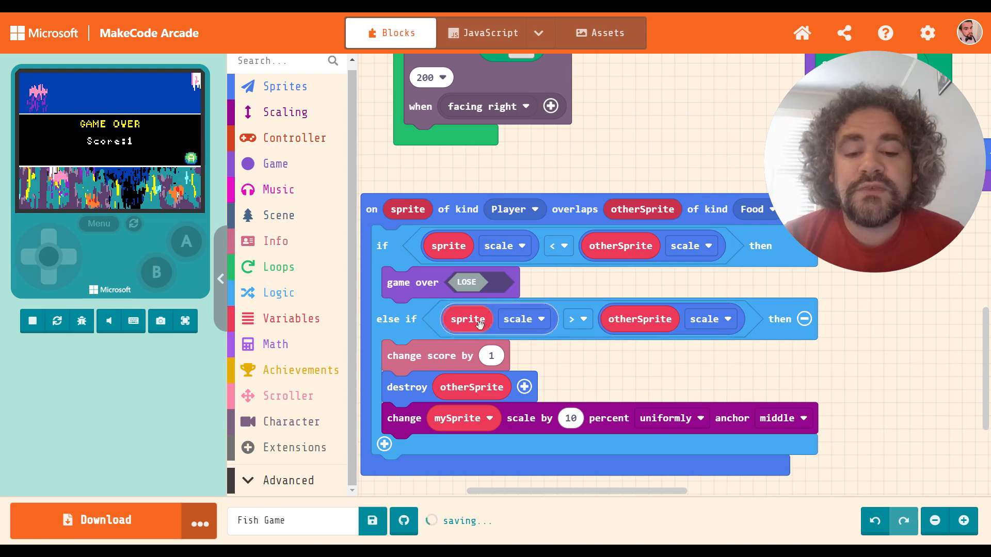
mouse_move(639, 319)
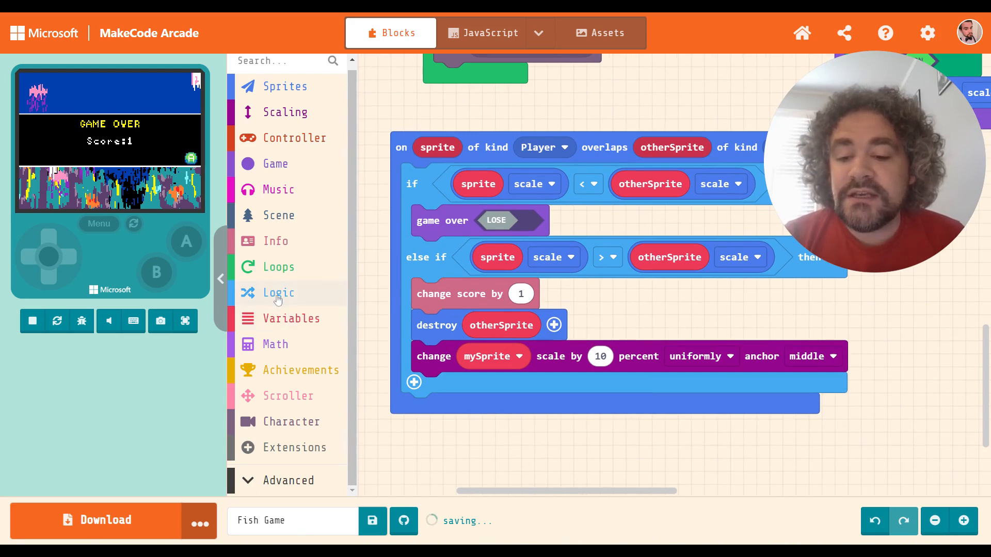
Place a Logic 'if true then' block after 'change mySprite scale by 10 percent'.
left_click(278, 293)
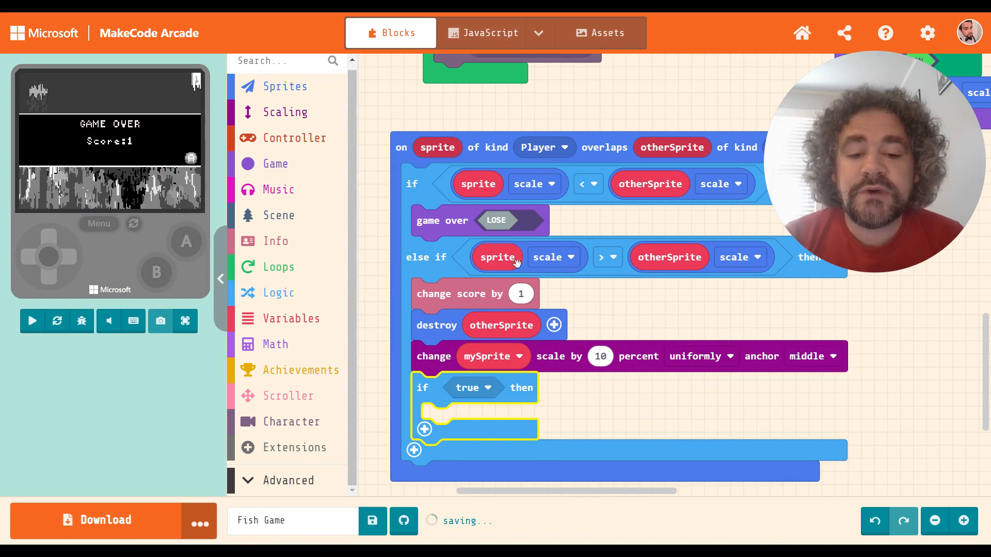
Make the if test 'score = 11' and put a show achievement block inside.
left_click(32, 321)
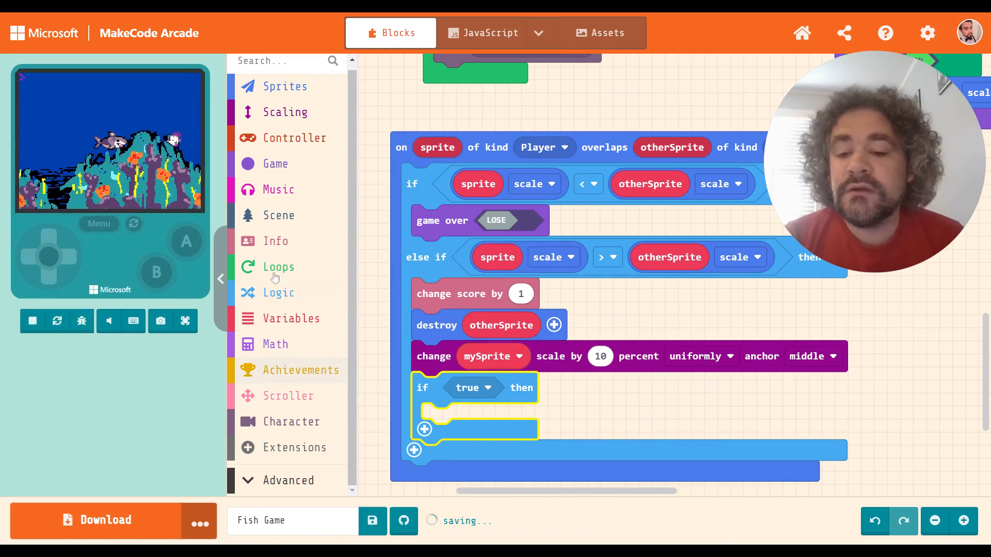
left_click(278, 293)
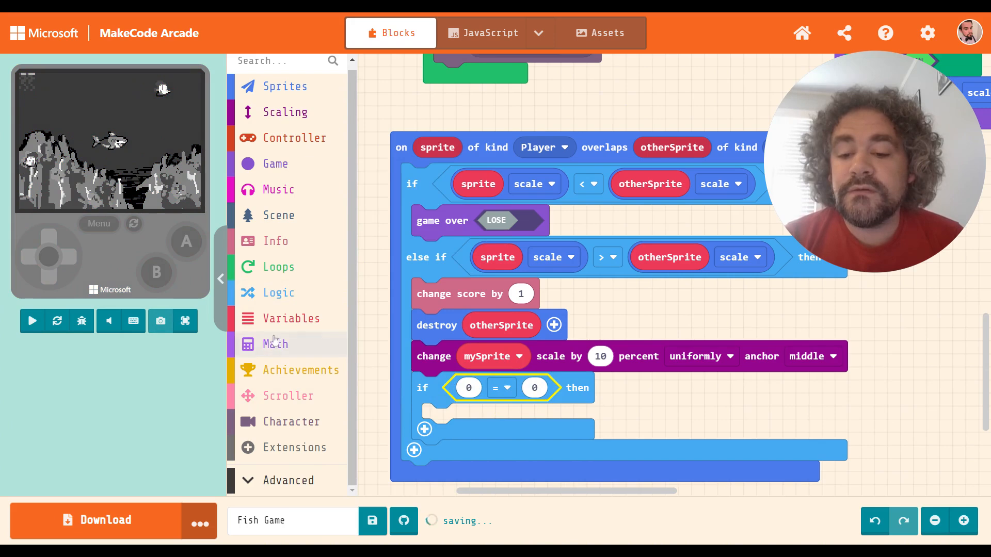
left_click(275, 241)
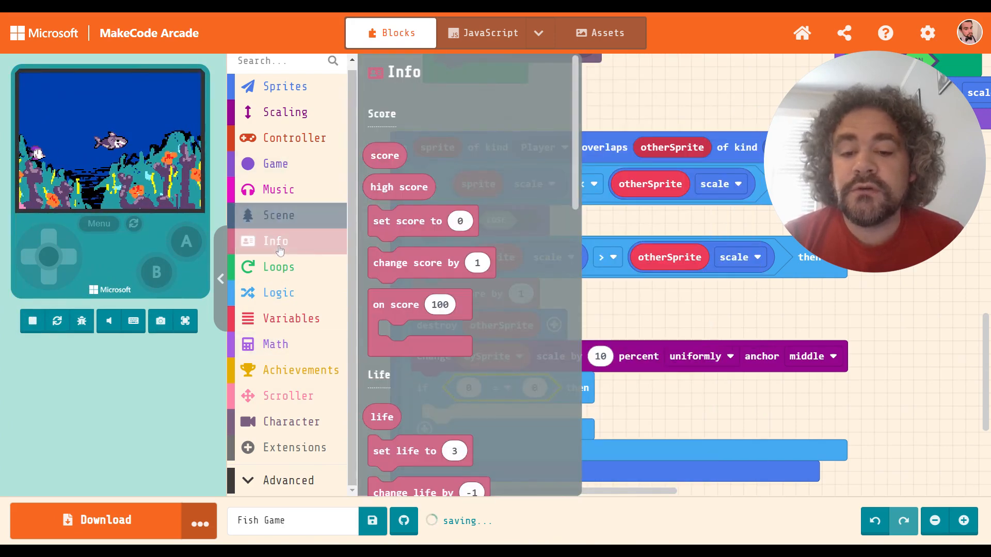
left_click(276, 242)
type("11")
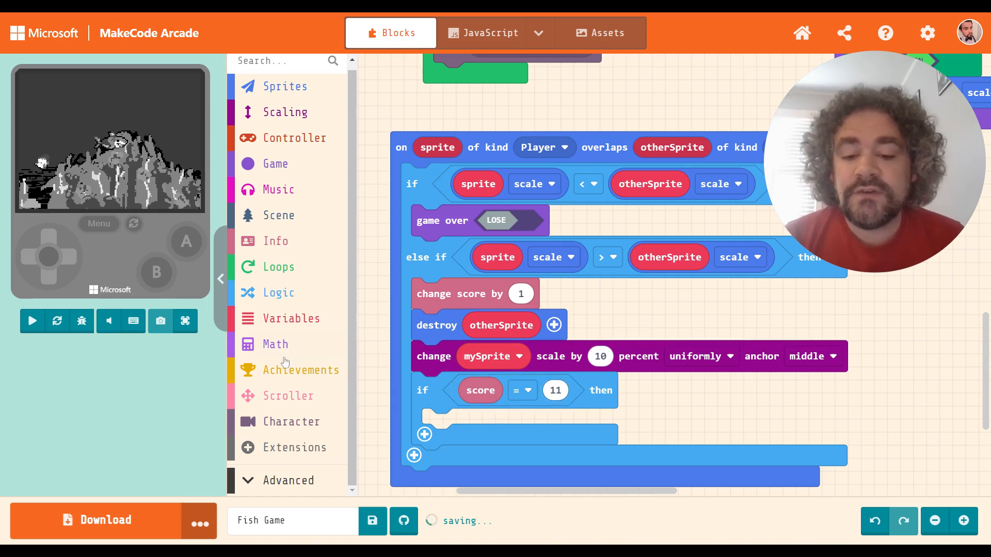
left_click(301, 370)
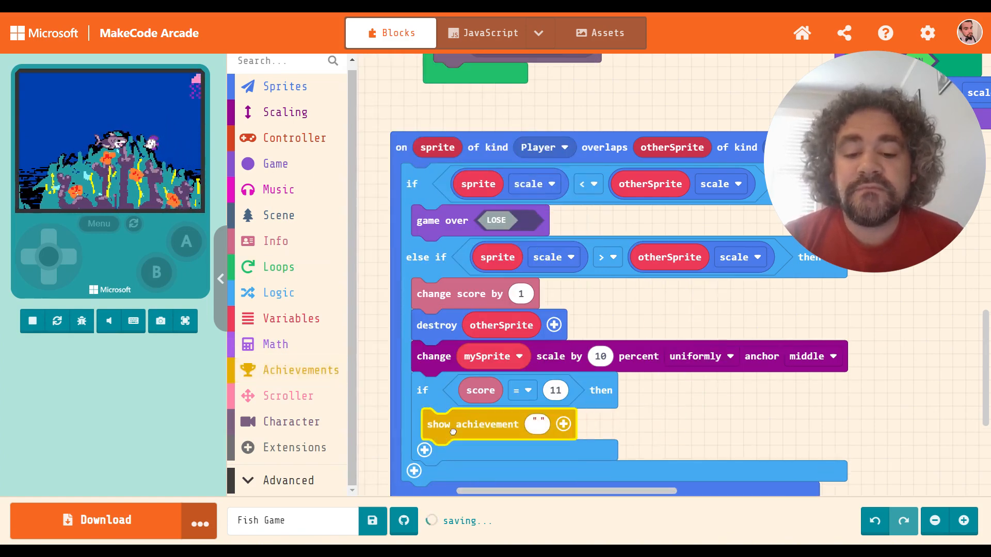
Expand the show achievement block to expose speed 1 and an empty header.
scroll("down", 3)
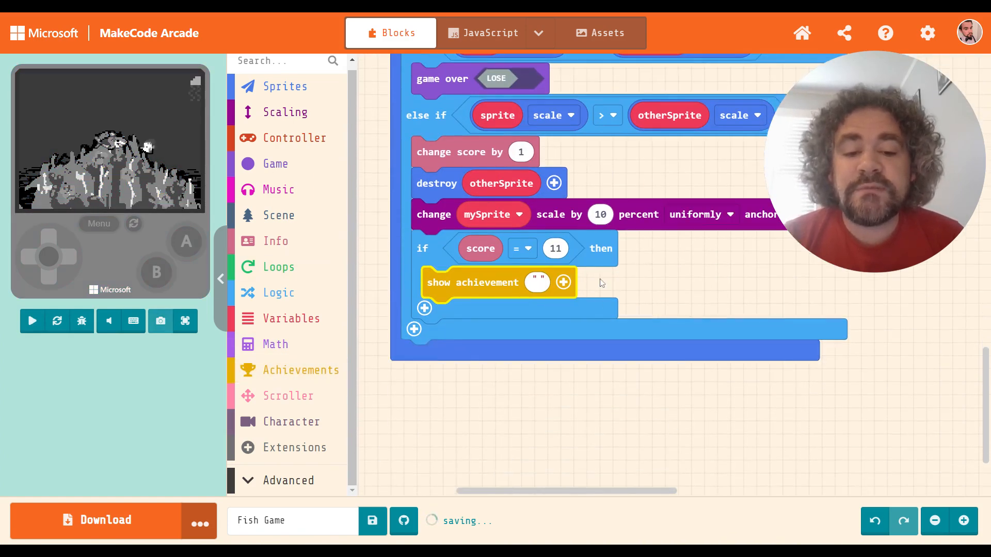
left_click(32, 321)
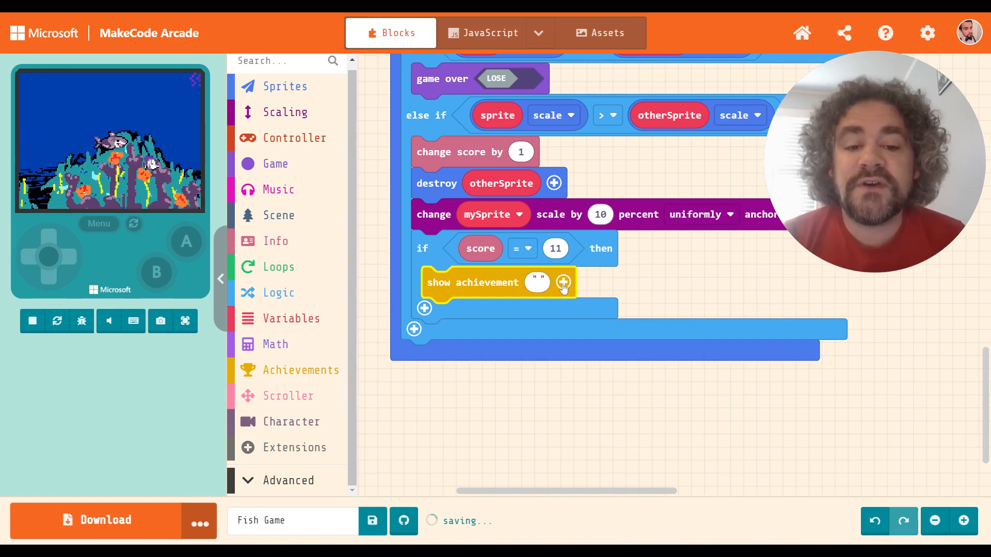
left_click(562, 282)
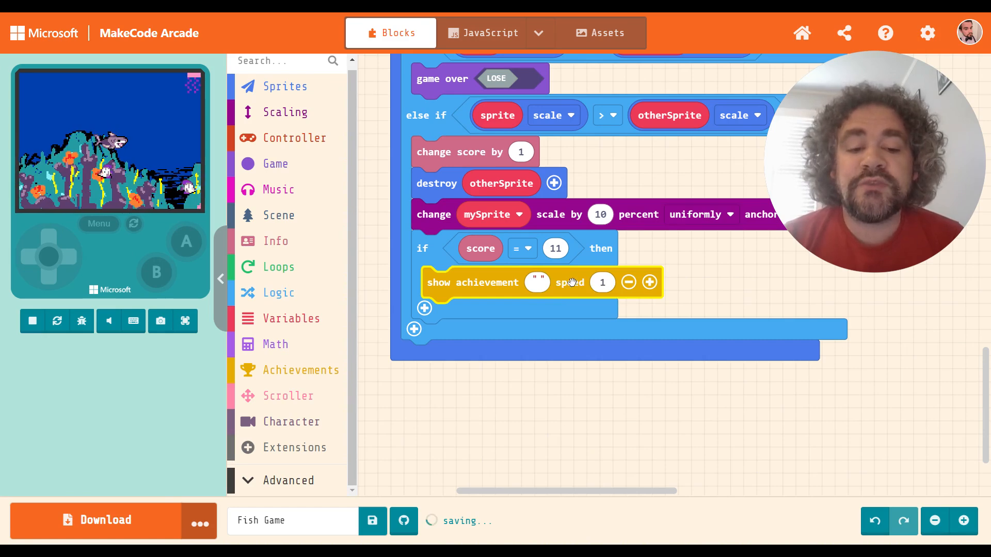
left_click(32, 321)
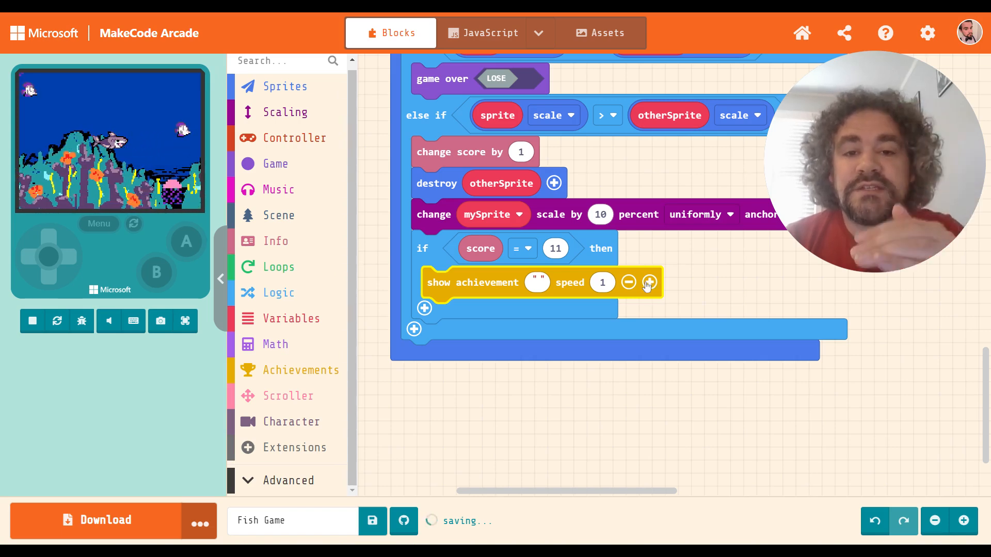
left_click(649, 282)
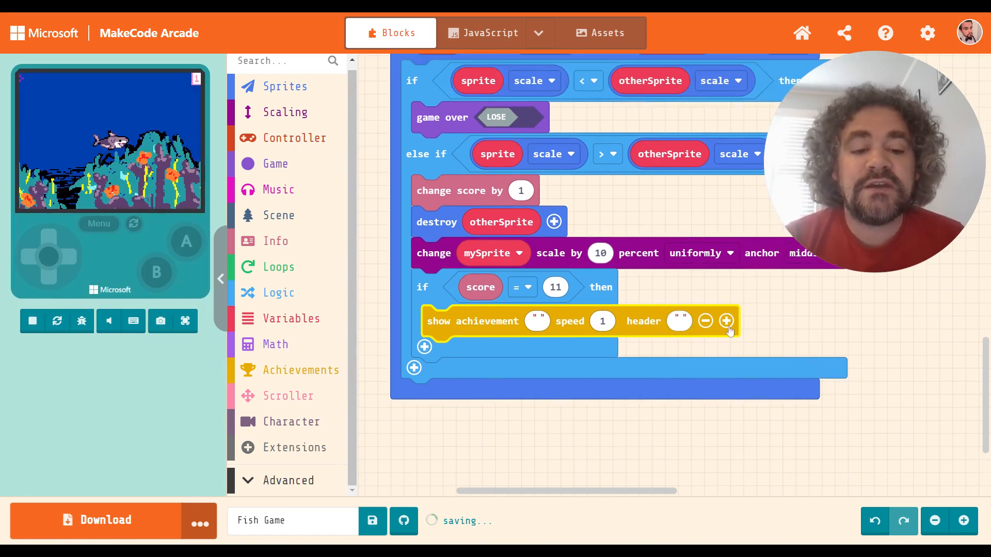
left_click(726, 321)
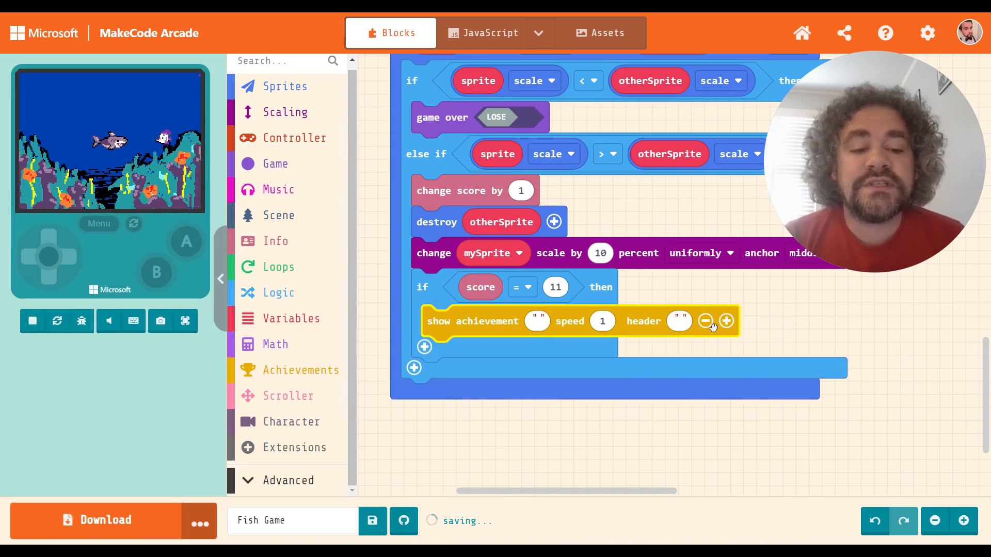
Set the achievement message to 'You can eat the jellyfish' and re-expose speed and header.
left_click(706, 321)
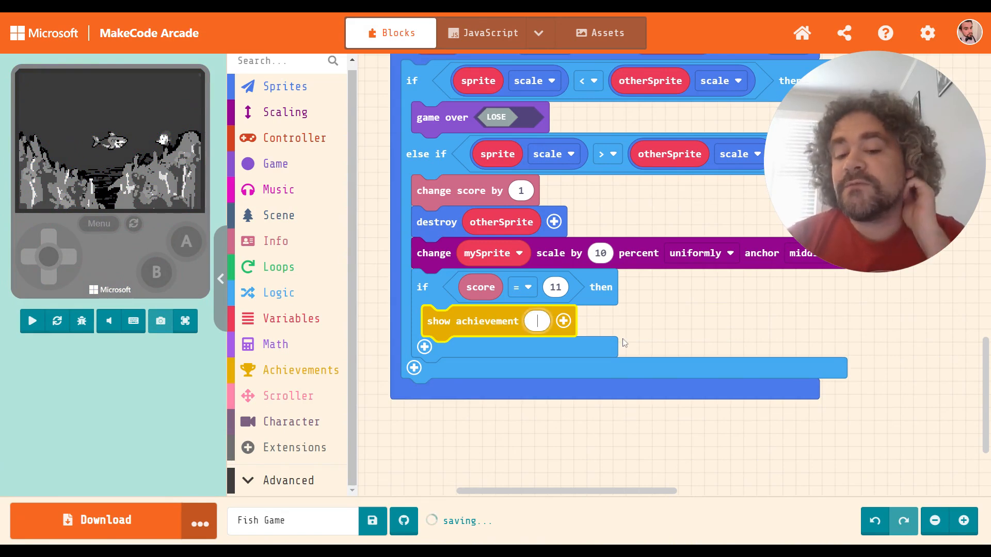
left_click(32, 321)
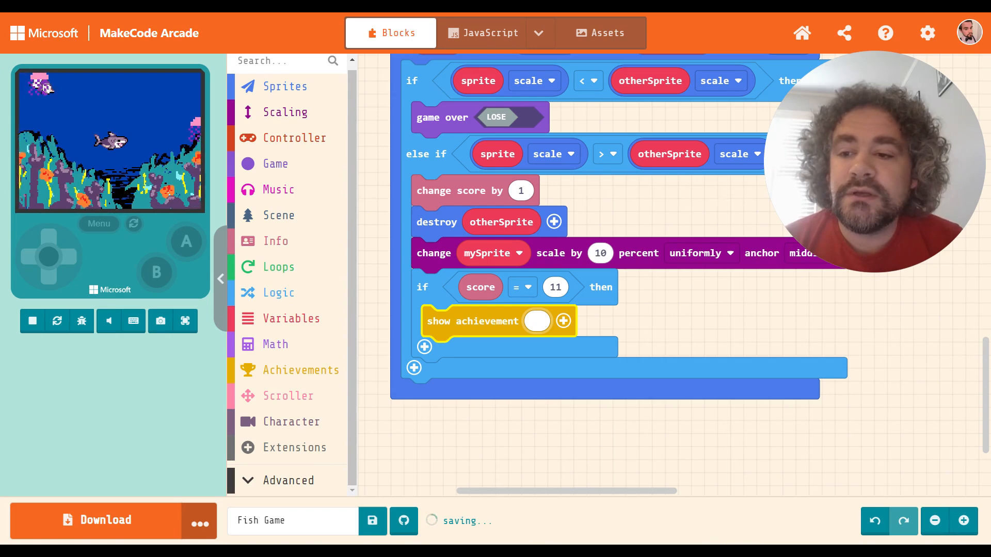
type("You co")
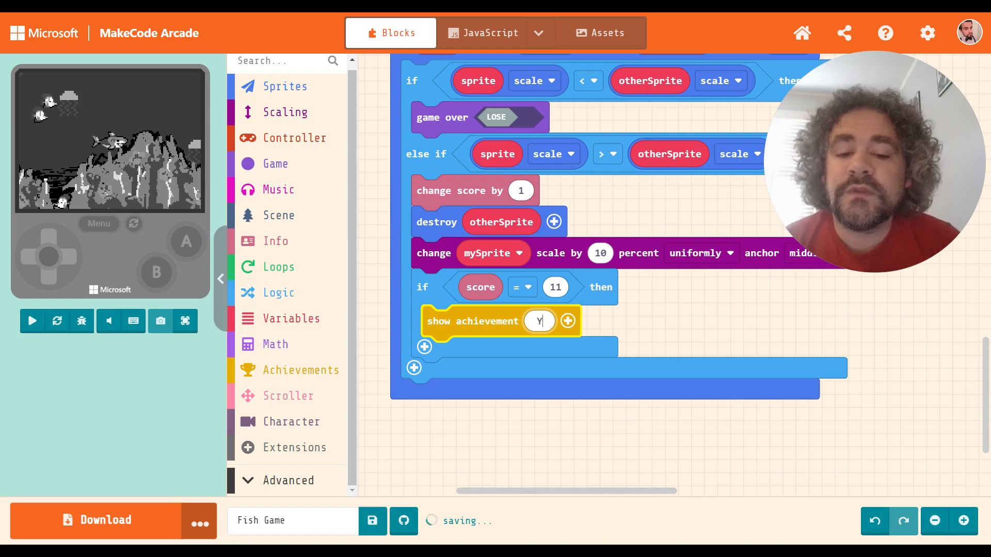
type("You can eat the j")
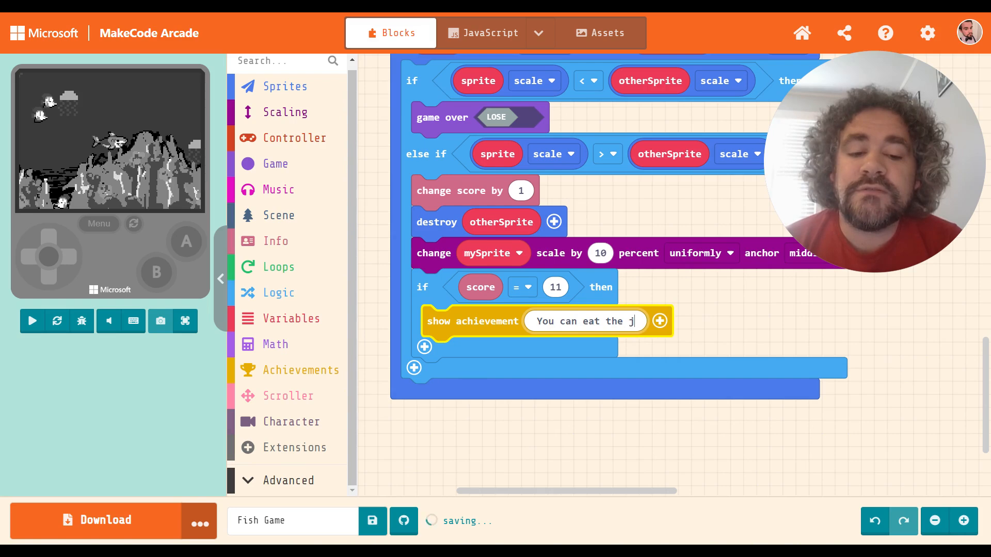
type("ellyfish")
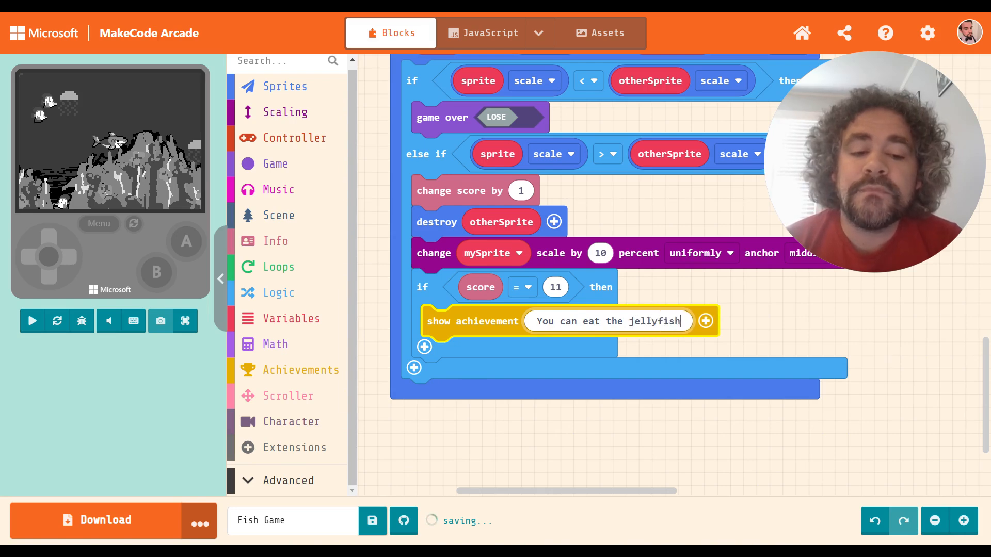
left_click(706, 321)
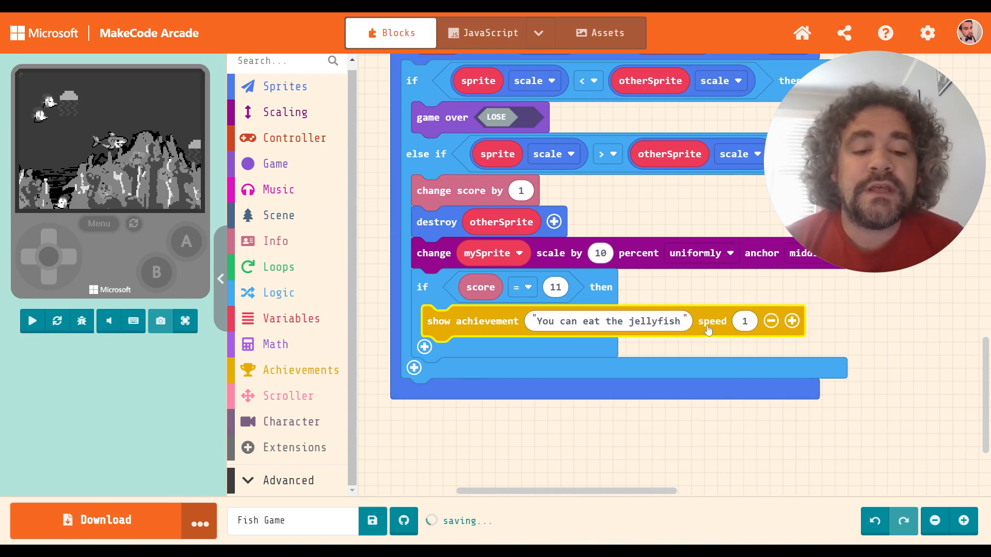
left_click(791, 321)
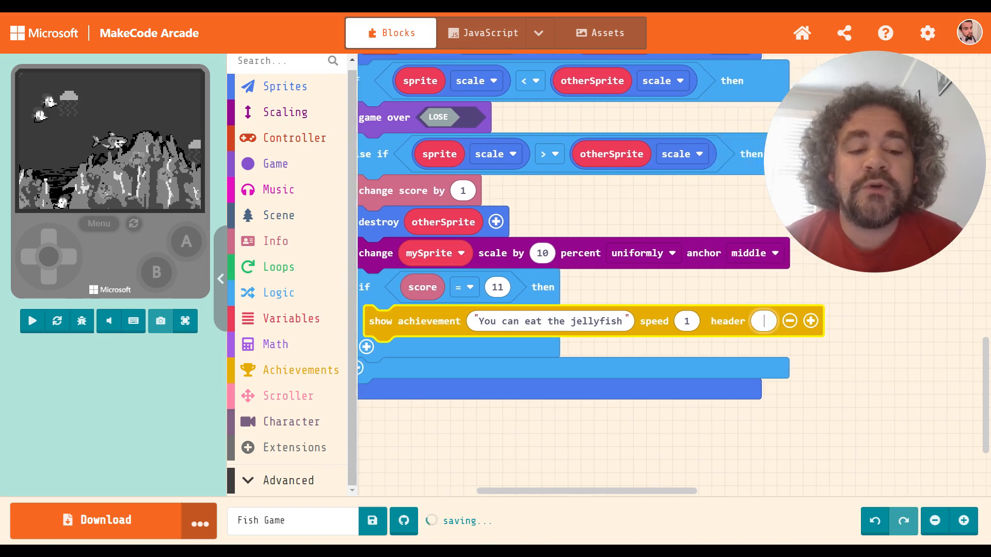
Enter 'Megalodon' as the achievement header, correcting the misspelled 'Magaladon'.
type("Mag")
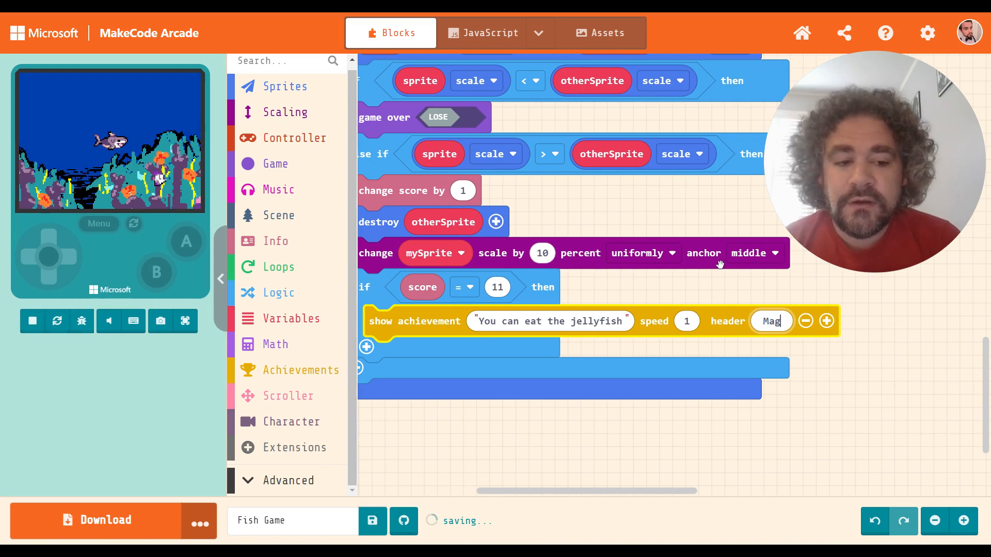
type("ala")
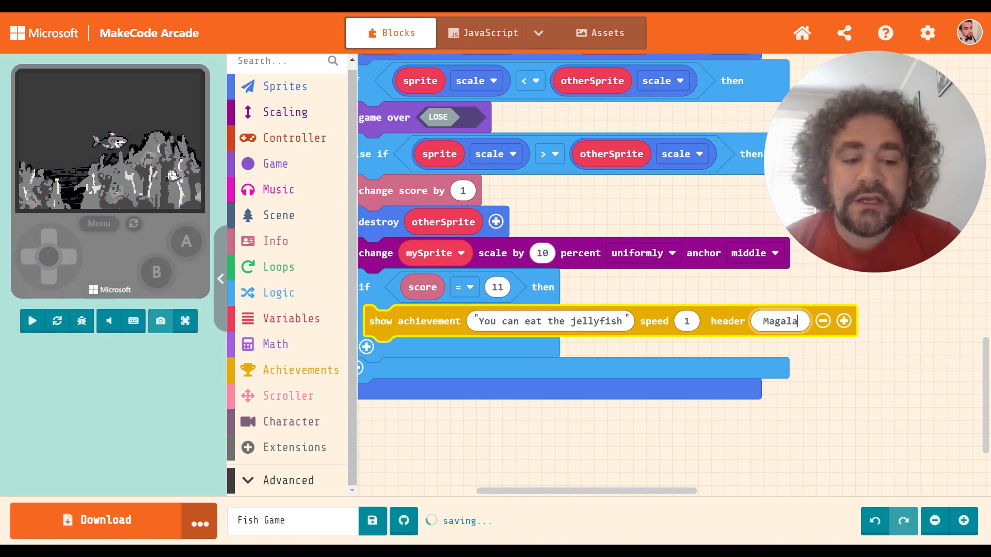
type("don")
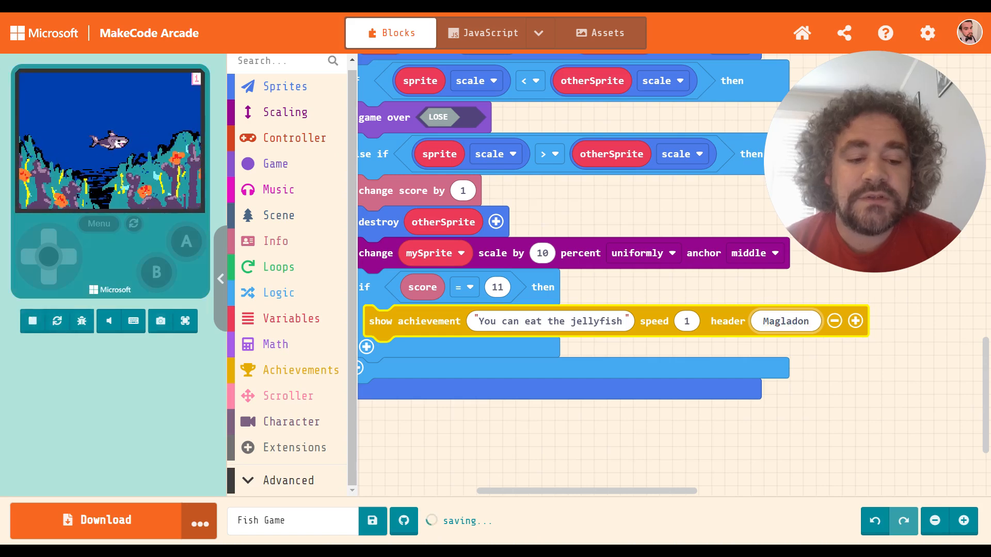
left_click(32, 321)
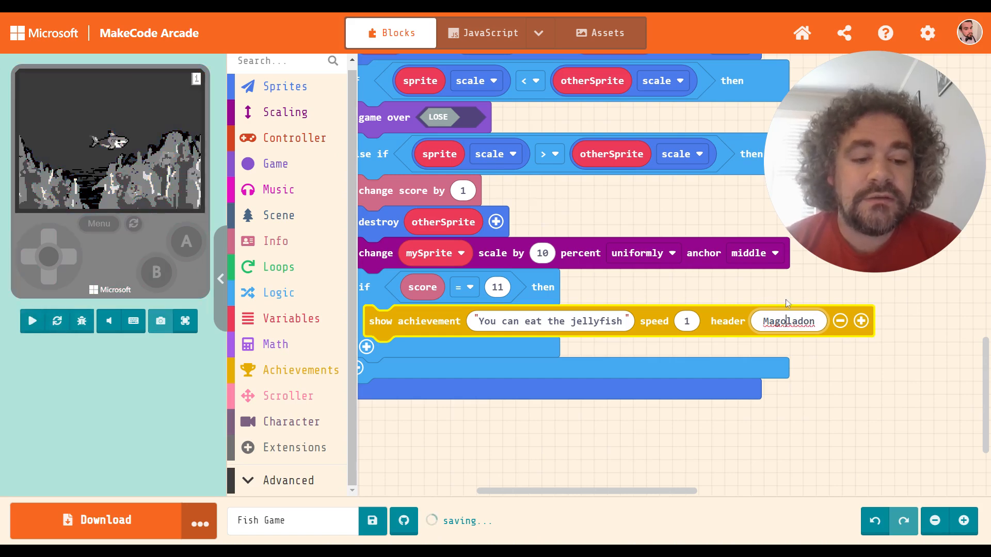
left_click(31, 321)
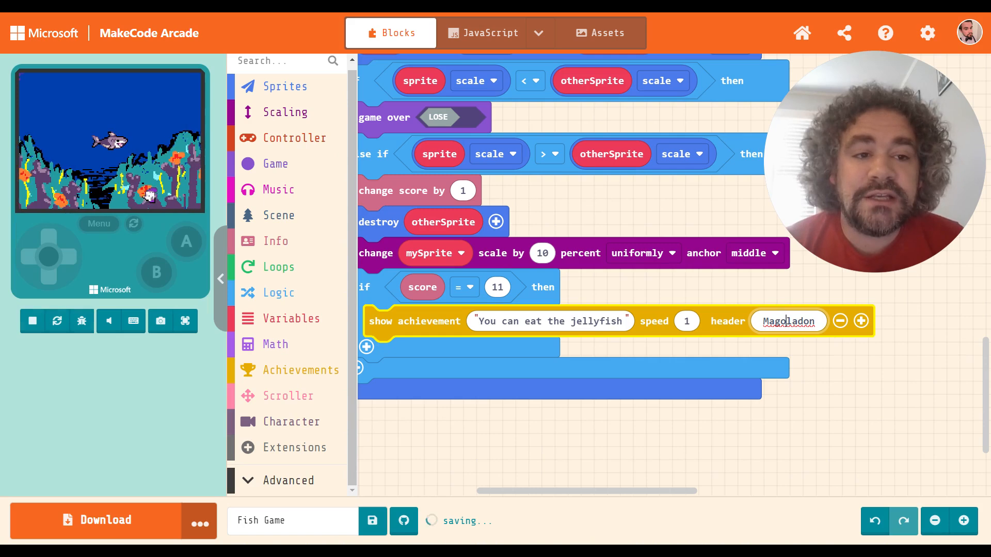
left_click(32, 321)
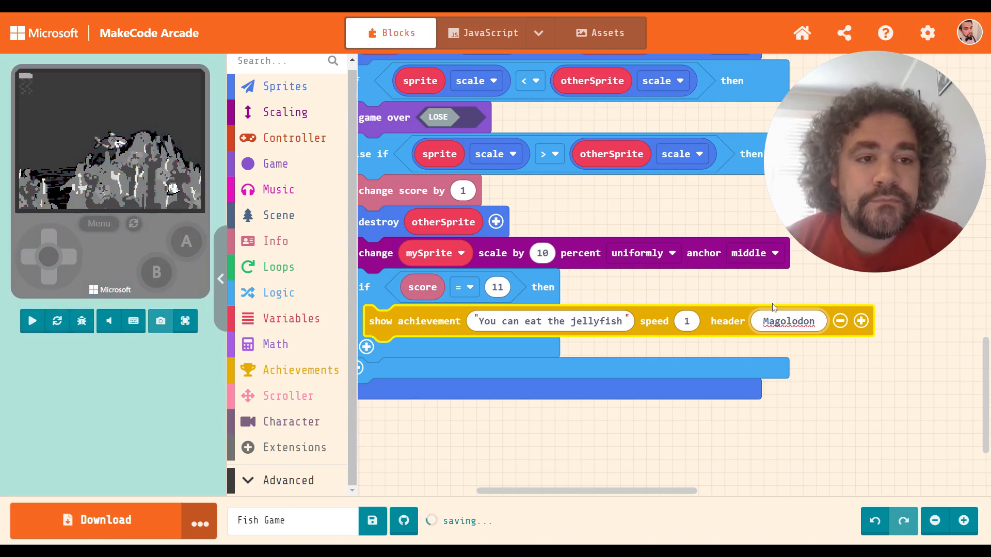
left_click(31, 321)
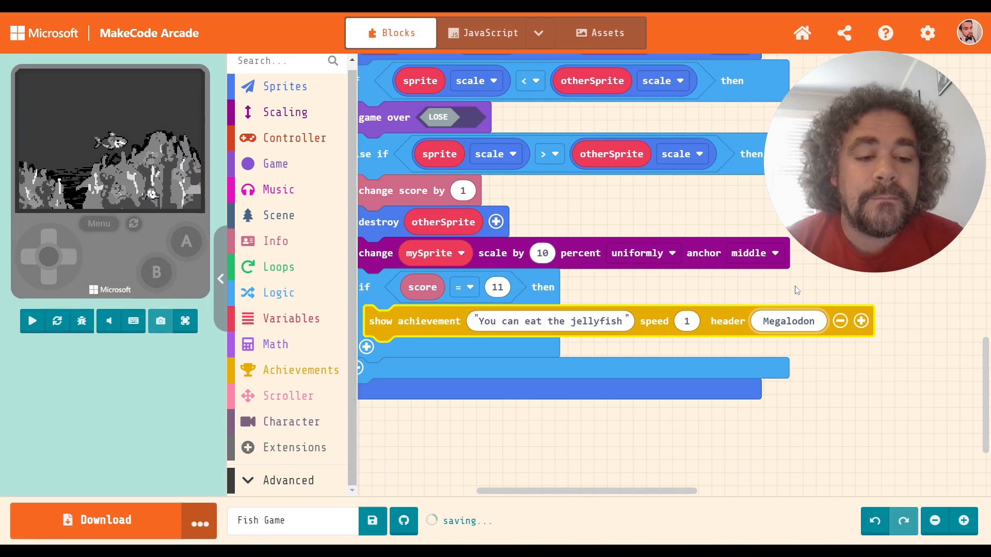
left_click(32, 321)
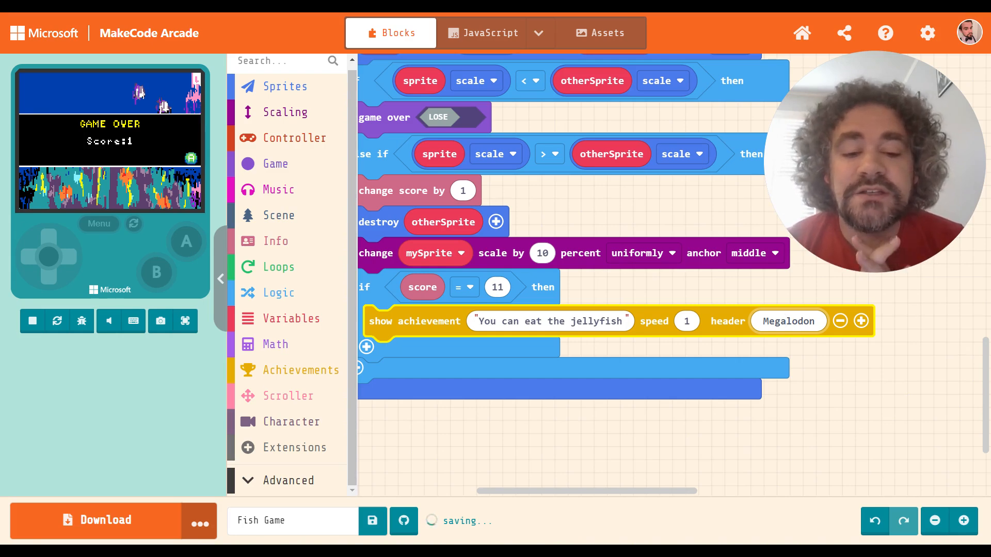
mouse_move(633, 298)
type("You can eat a")
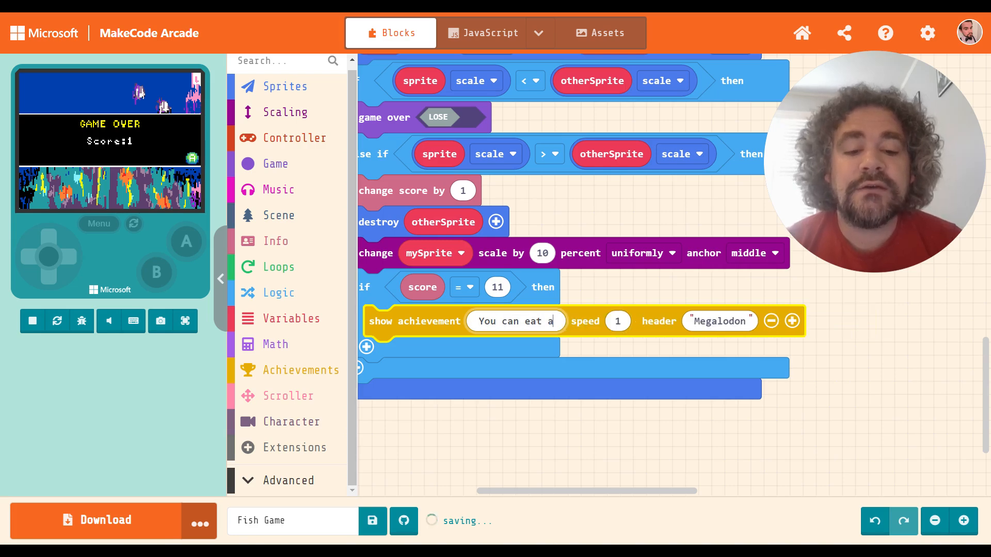
Replace 'the jellyfish' with 'anything' so the message reads 'You can eat anything'.
type("nything")
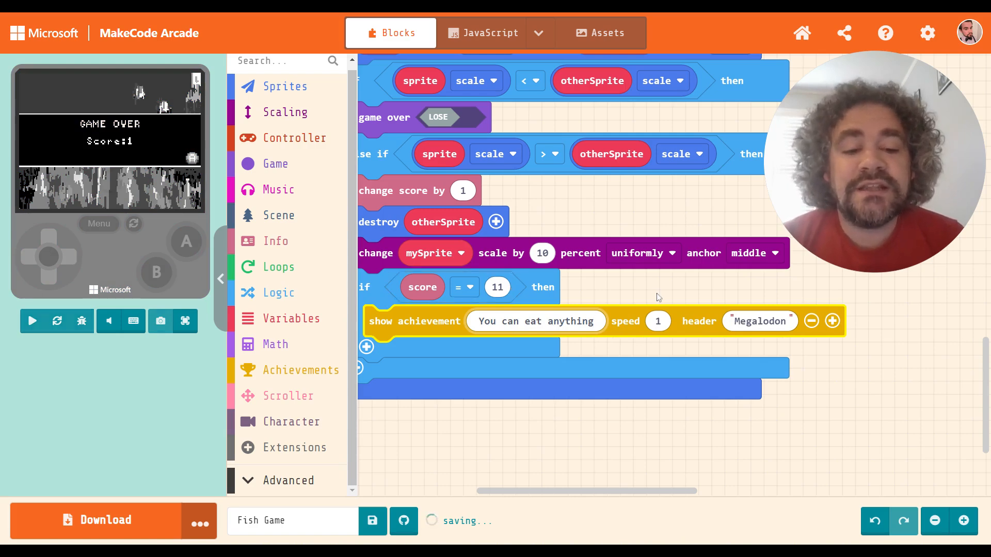
left_click(32, 321)
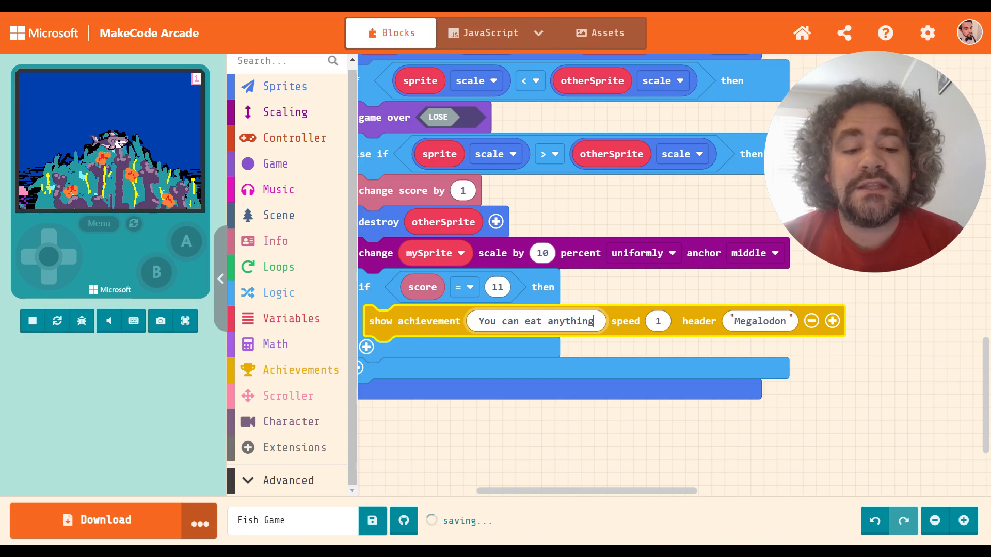
Add an icon to the achievement and load the gallery's shark image into its editor.
left_click(832, 320)
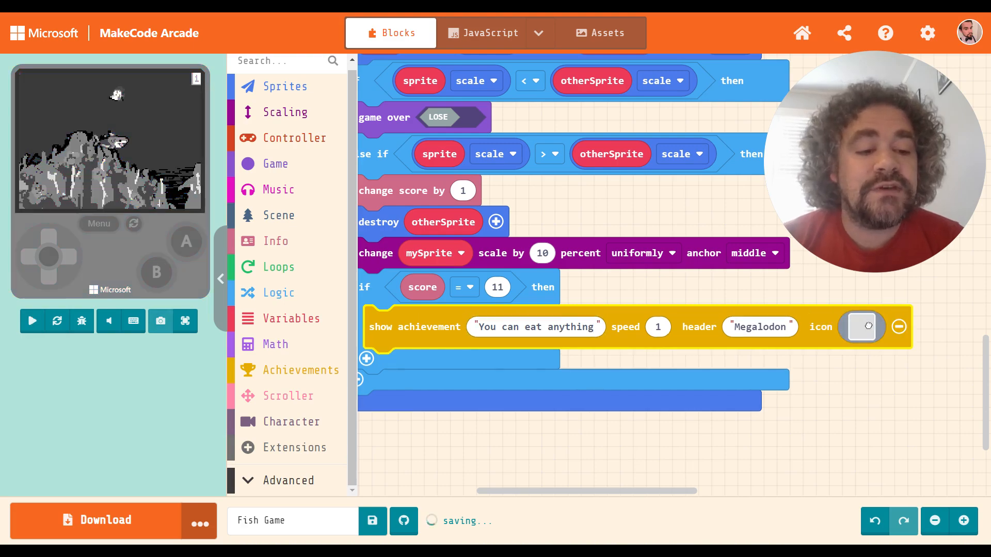
left_click(861, 327)
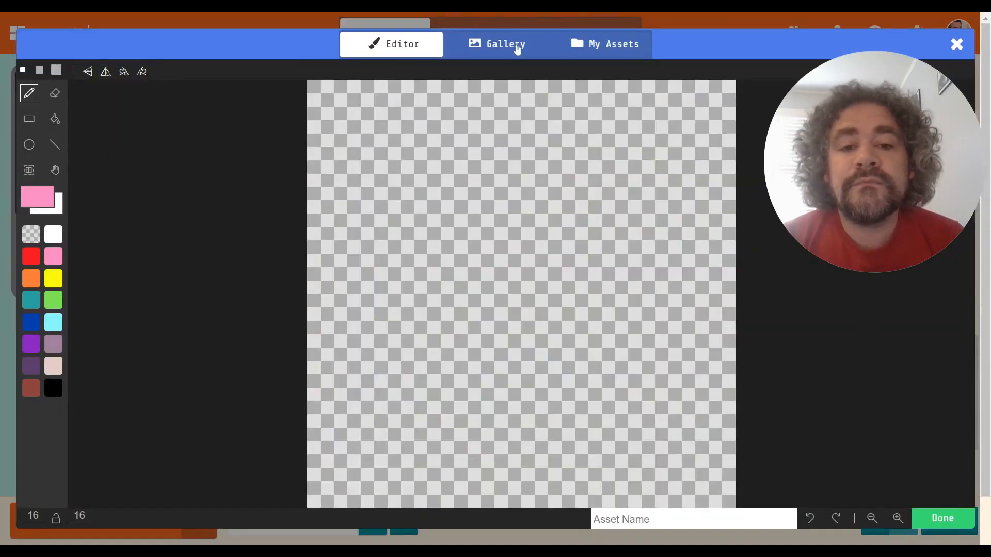
left_click(505, 43)
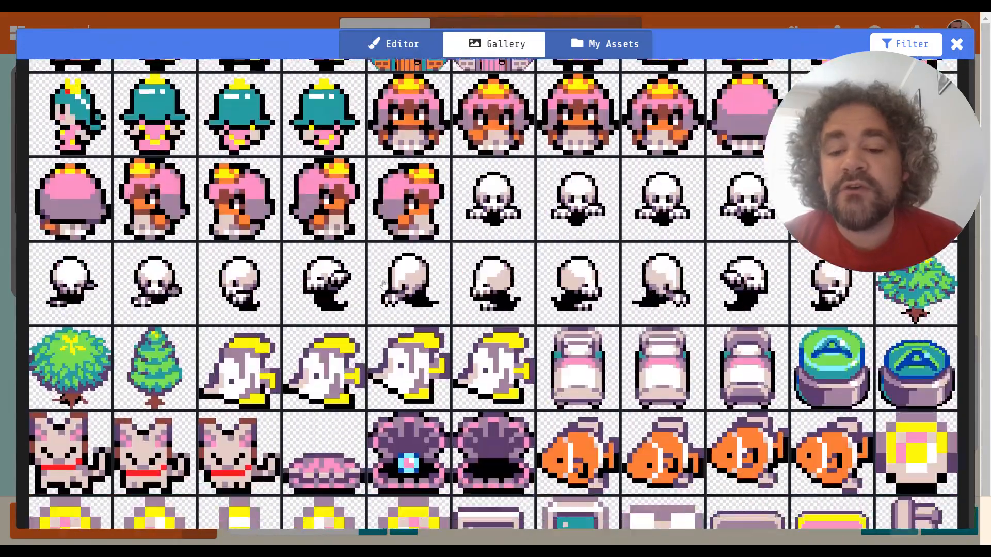
scroll("down", 3)
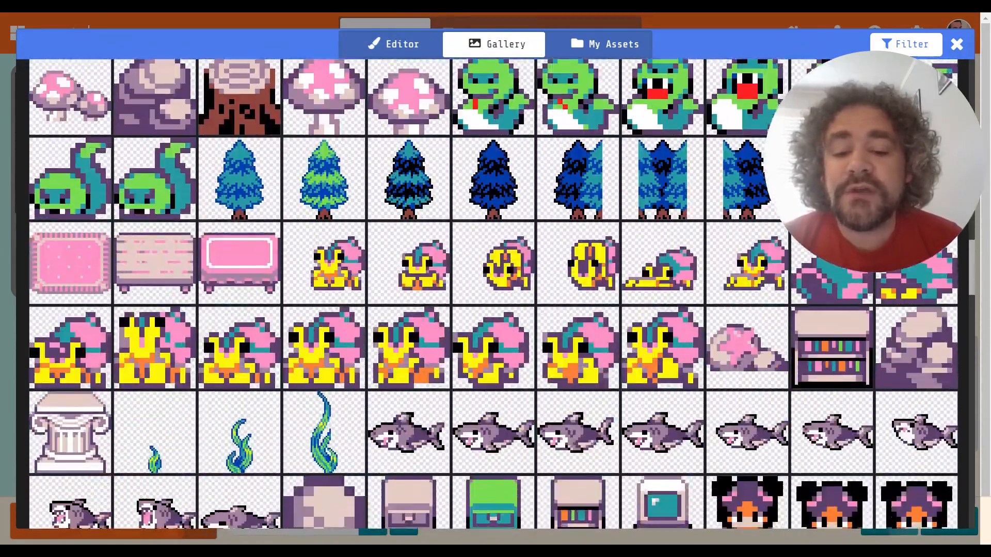
scroll("down", 3)
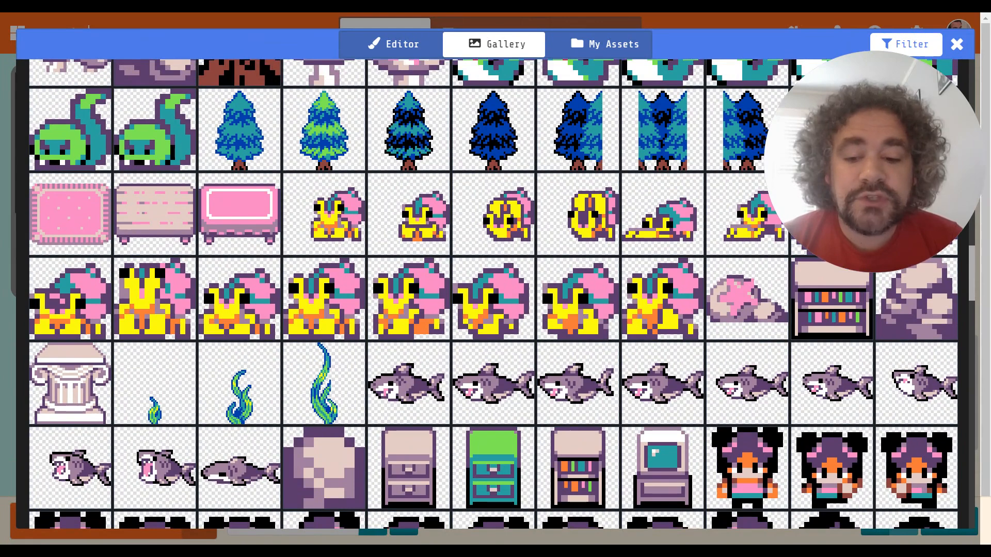
scroll("down", 3)
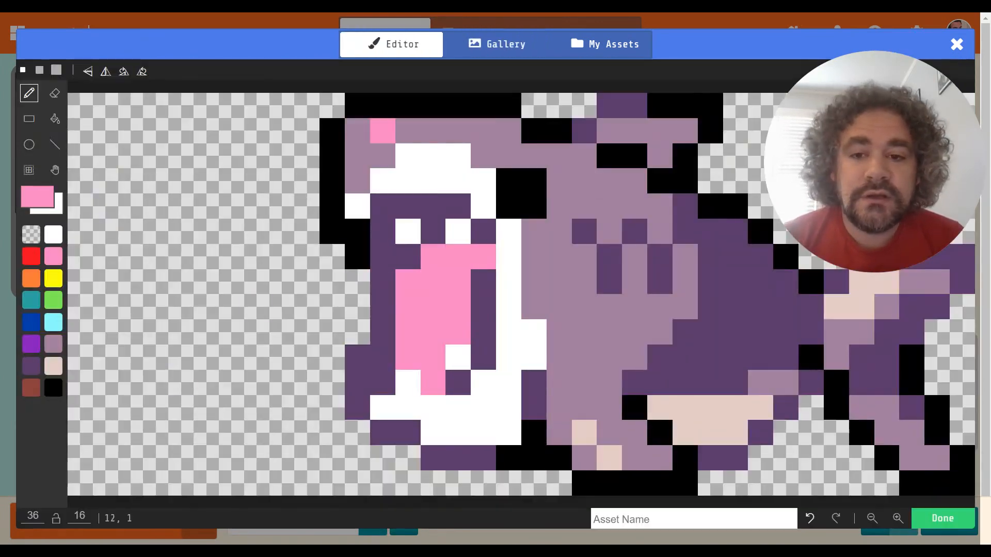
Zoom out on the shark picture and apply it as the Megalodon achievement icon.
left_click(872, 518)
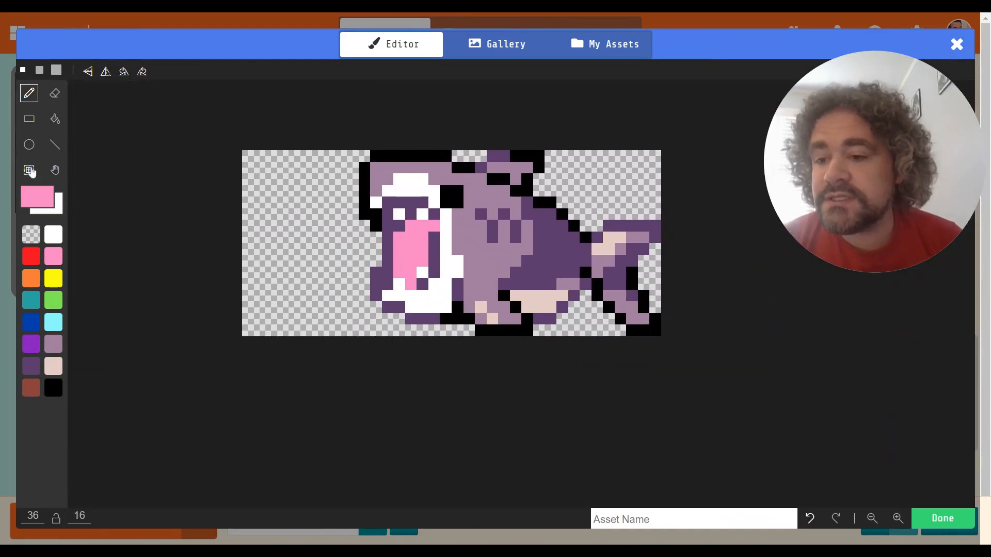
left_click(29, 170)
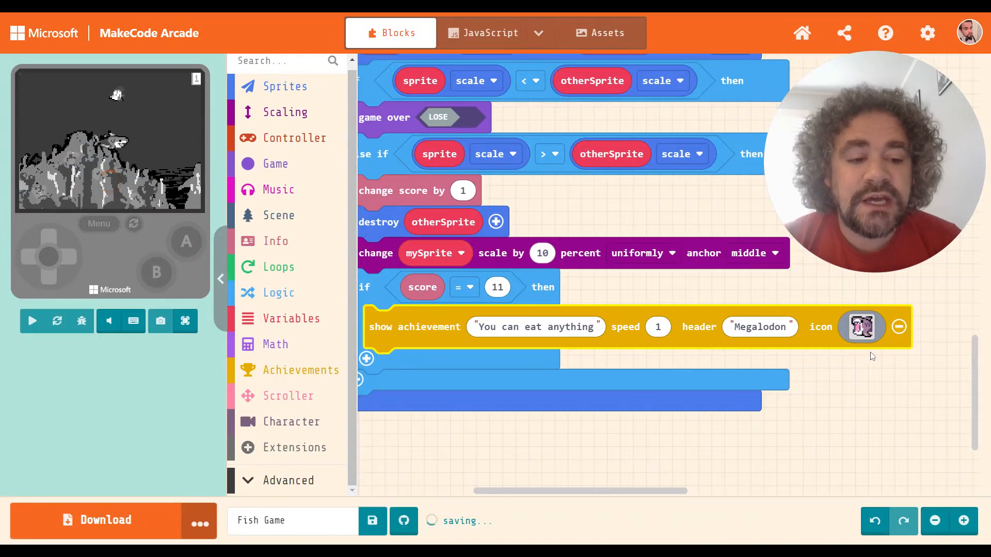
Play Fish Game in full screen, growing the shark until the score hits 20.
left_click(32, 321)
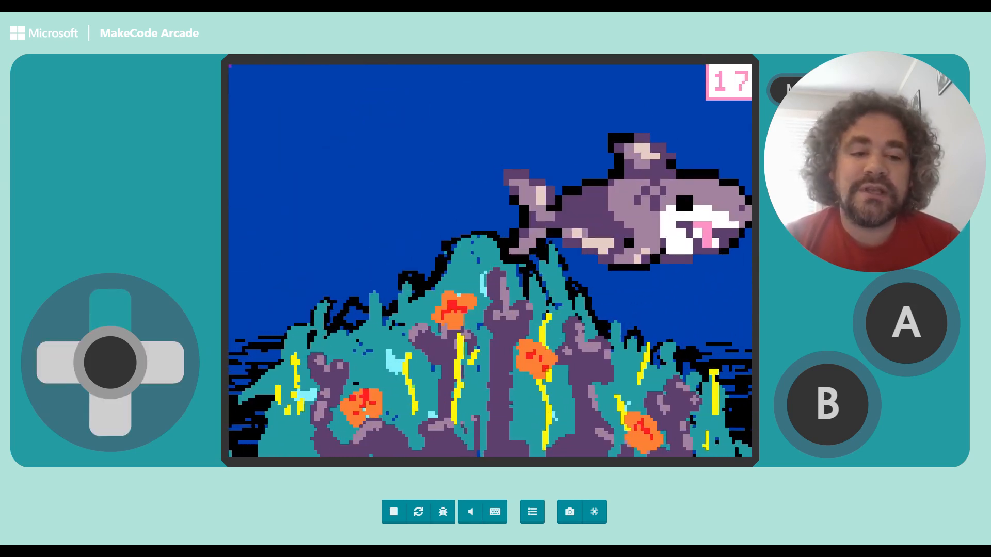
left_click(48, 362)
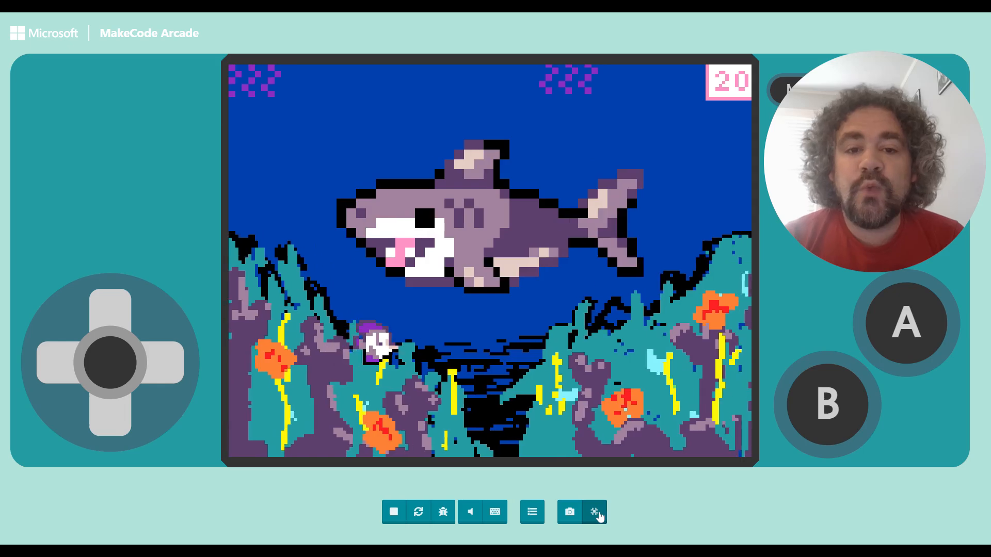
Exit full screen back to the Blocks editor while the game keeps running at score 24.
left_click(594, 512)
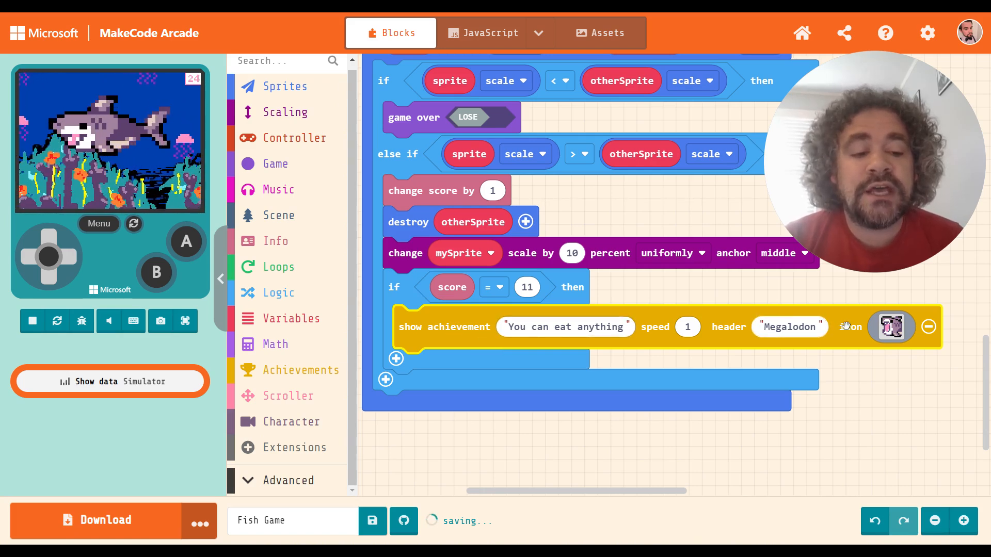
mouse_move(670, 327)
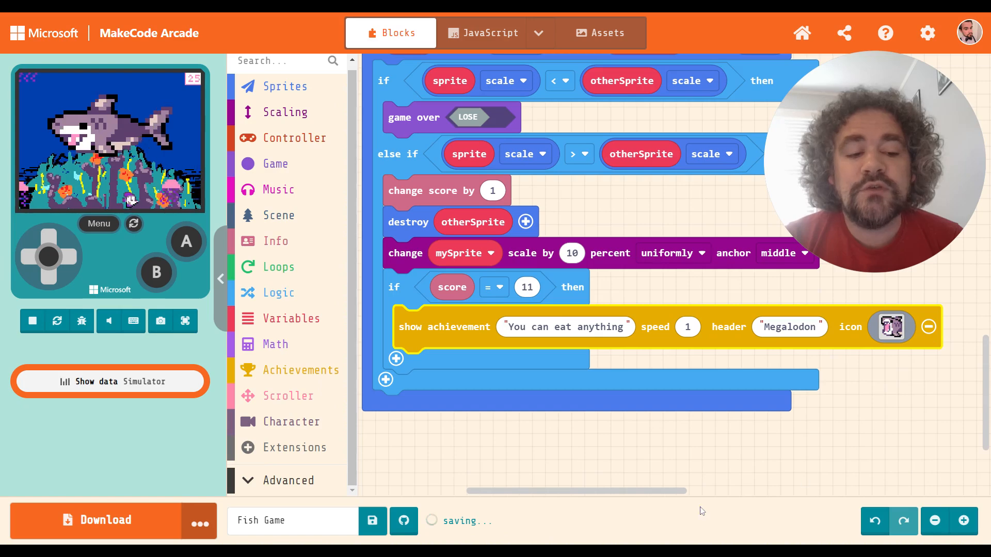
mouse_move(746, 340)
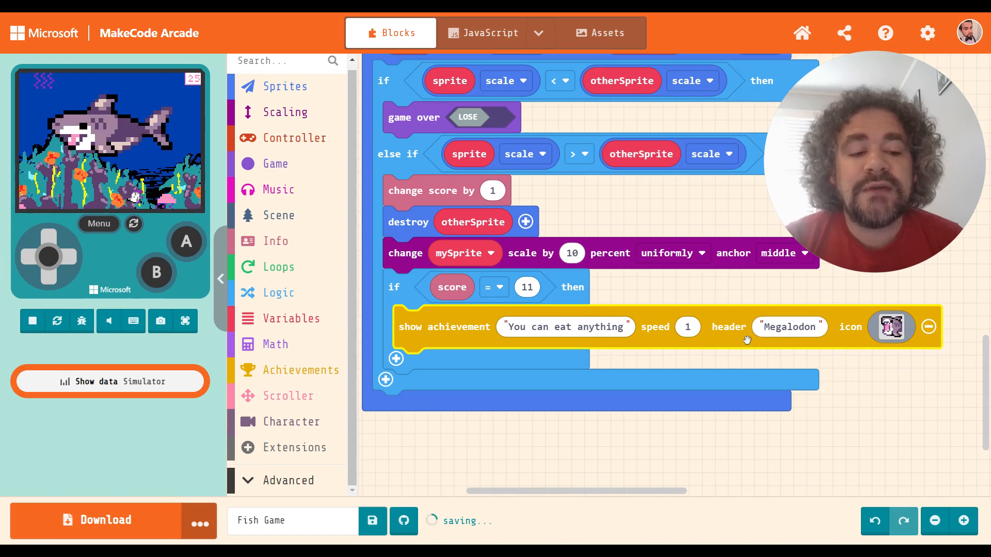